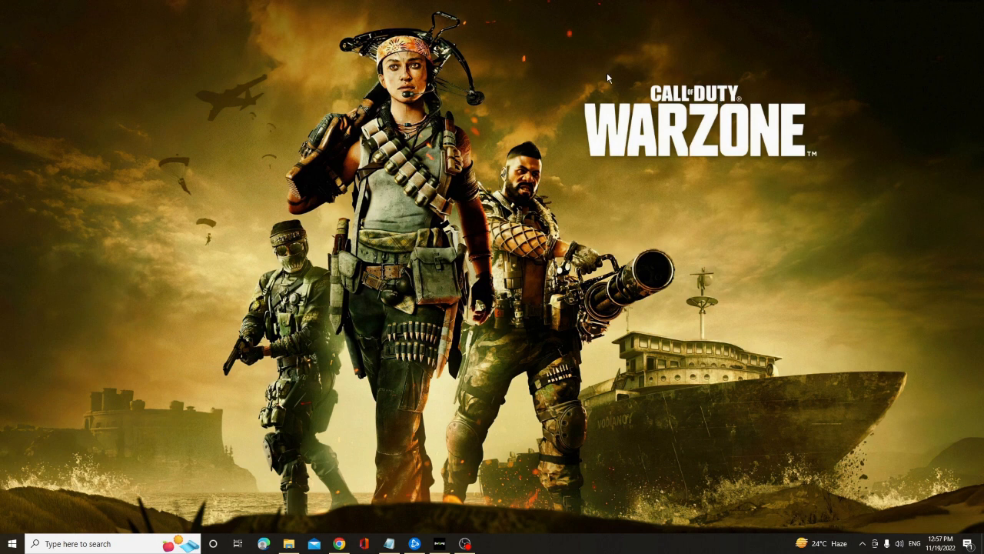
mouse_move(416, 192)
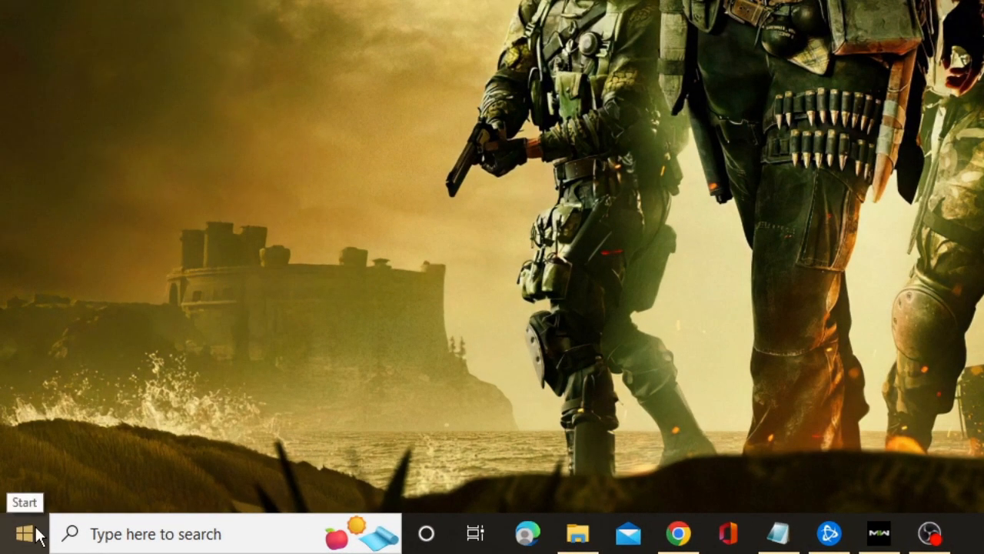
- Search automatically for an AMD Radeon(TM) Graphics driver update; the best driver is already installed
right_click(15, 534)
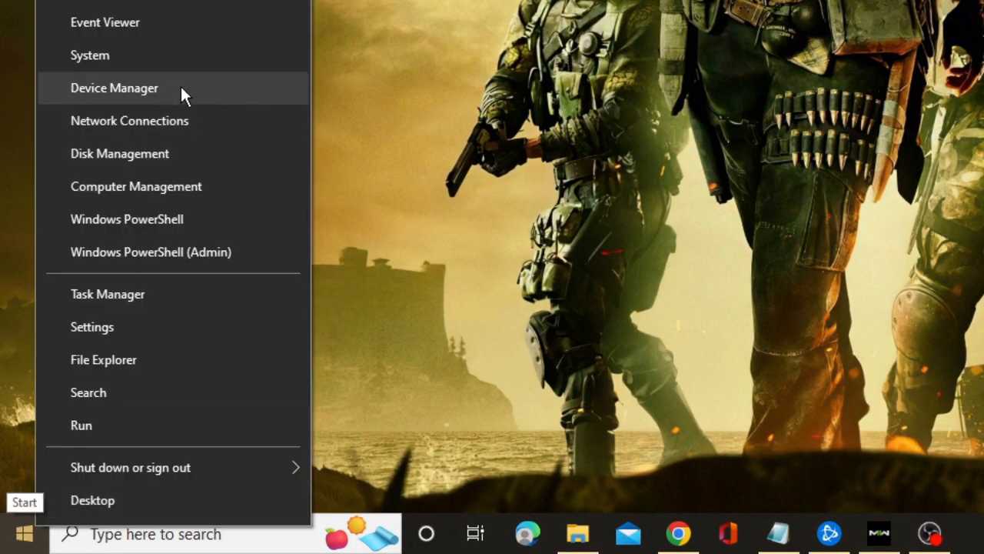
click(114, 87)
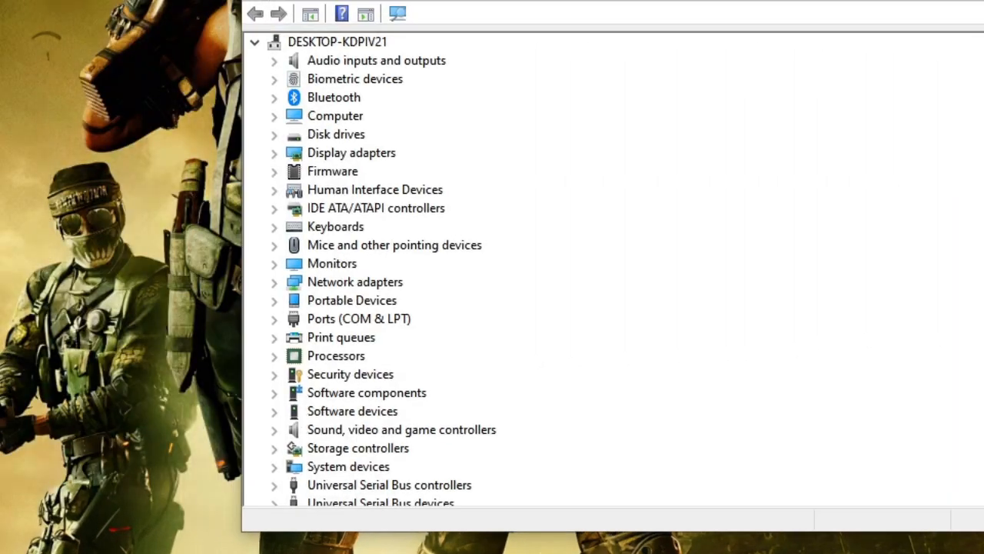
click(337, 42)
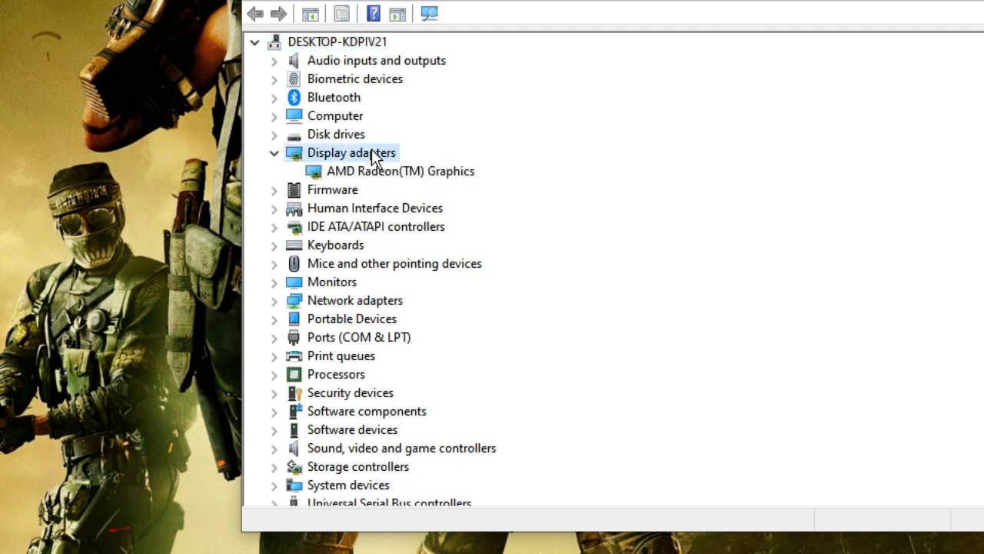
click(400, 171)
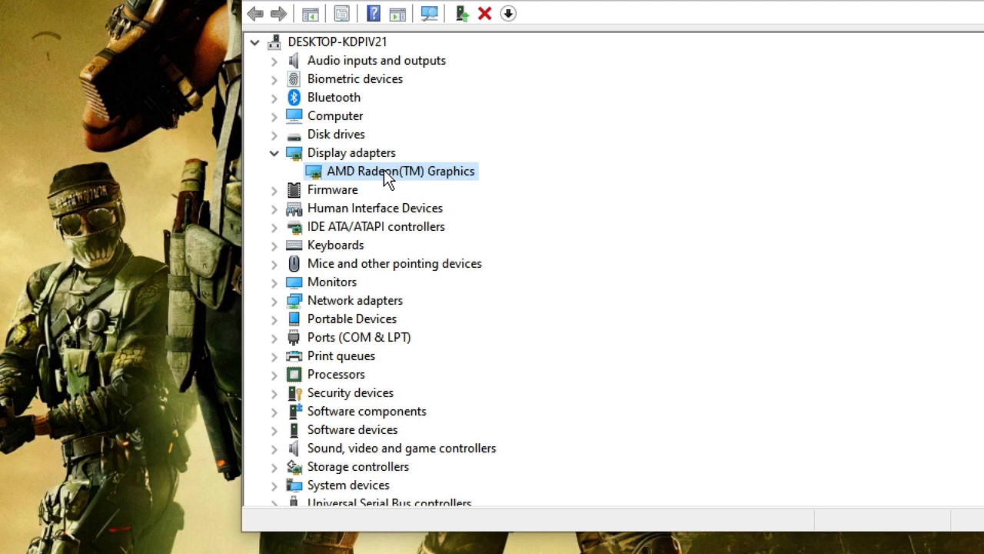
mouse_move(427, 171)
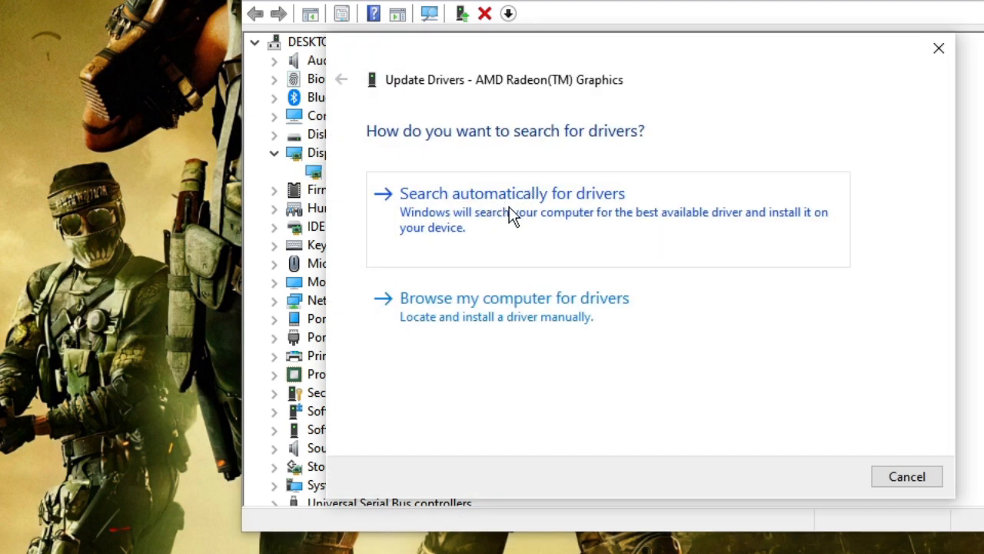
click(512, 193)
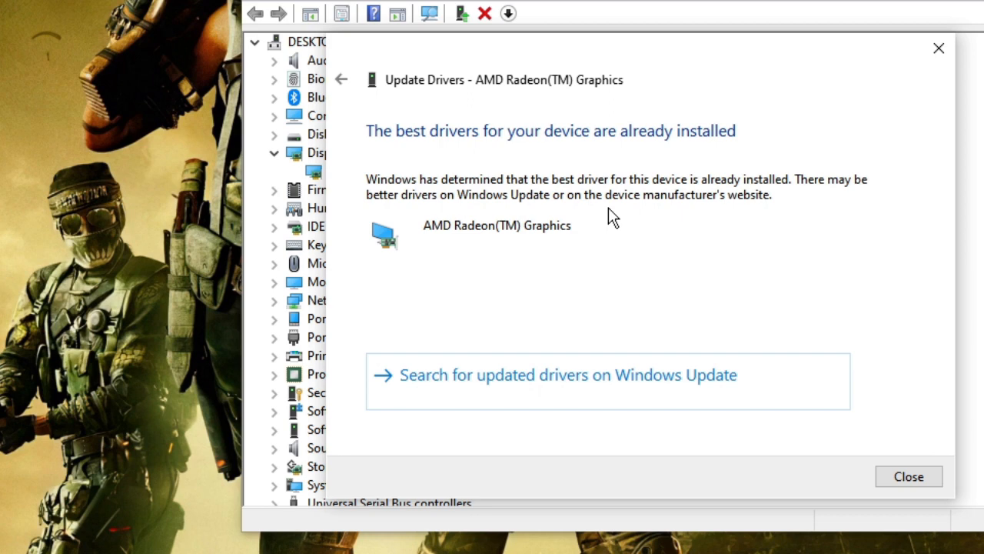
mouse_move(373, 137)
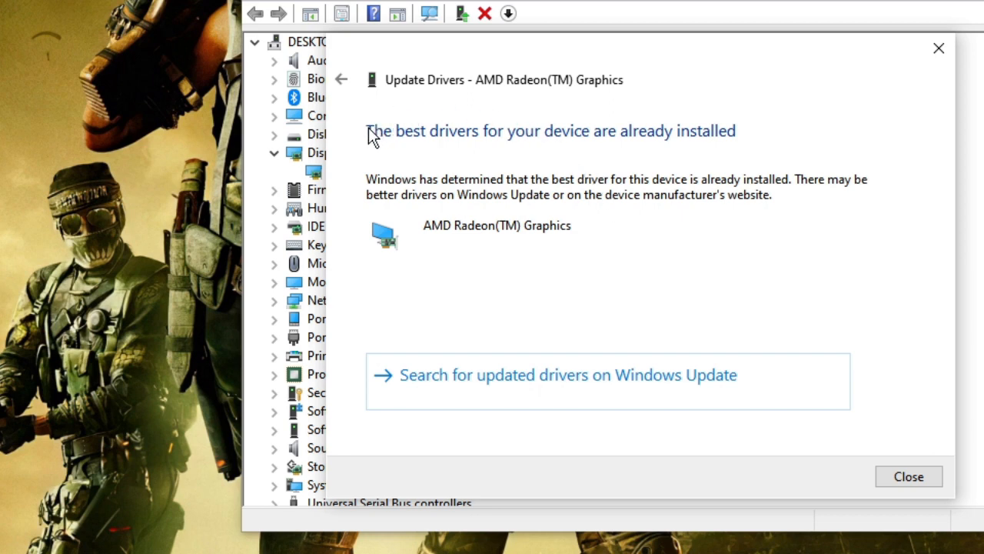
mouse_move(555, 142)
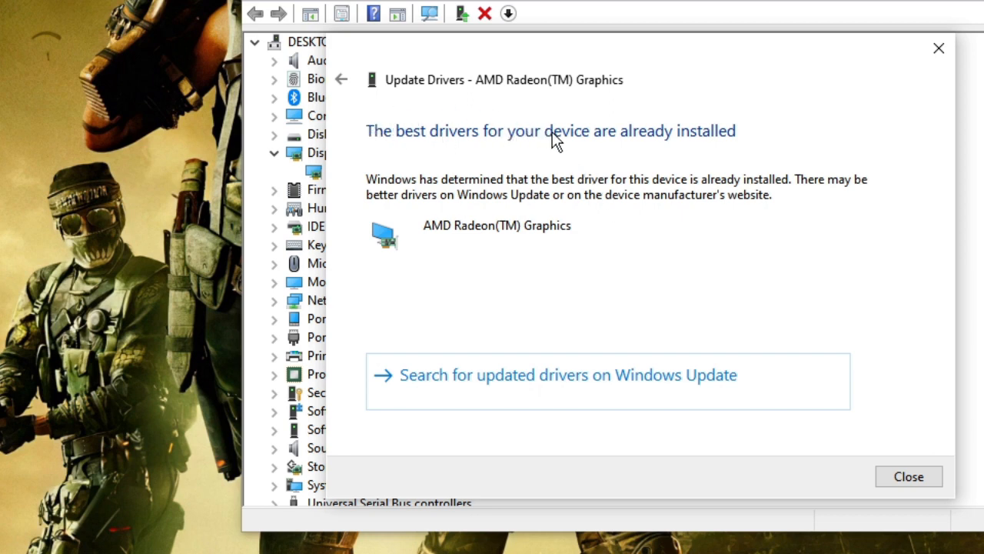
mouse_move(663, 159)
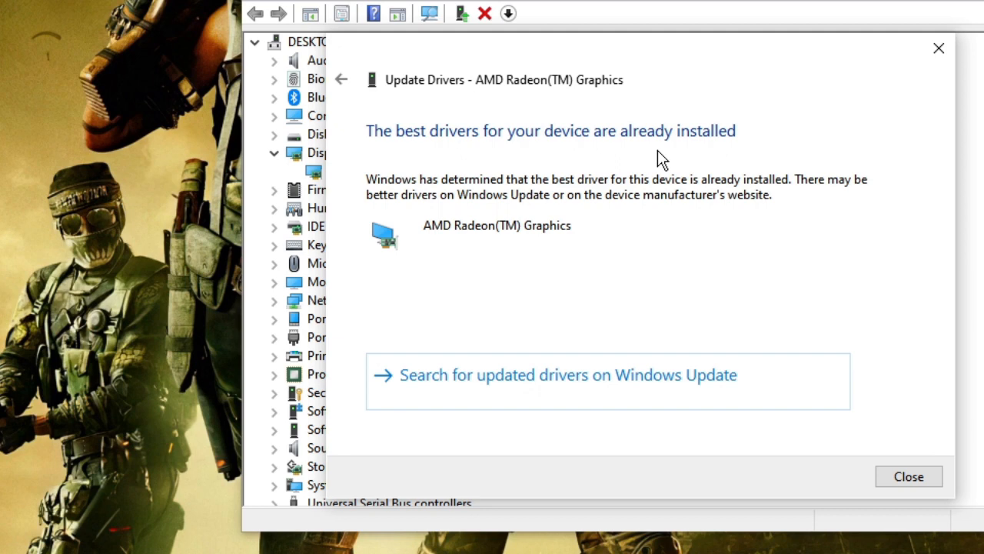
click(909, 476)
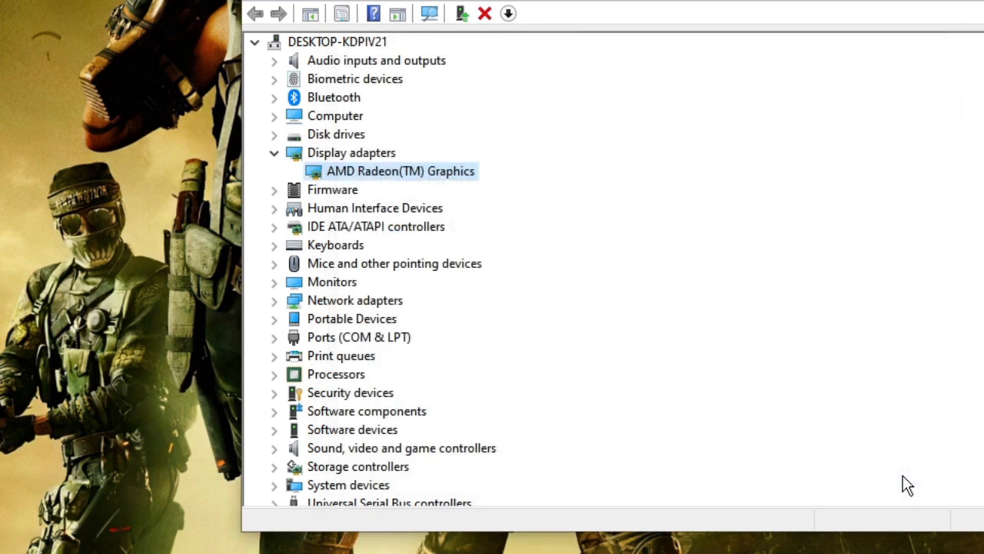
mouse_move(692, 206)
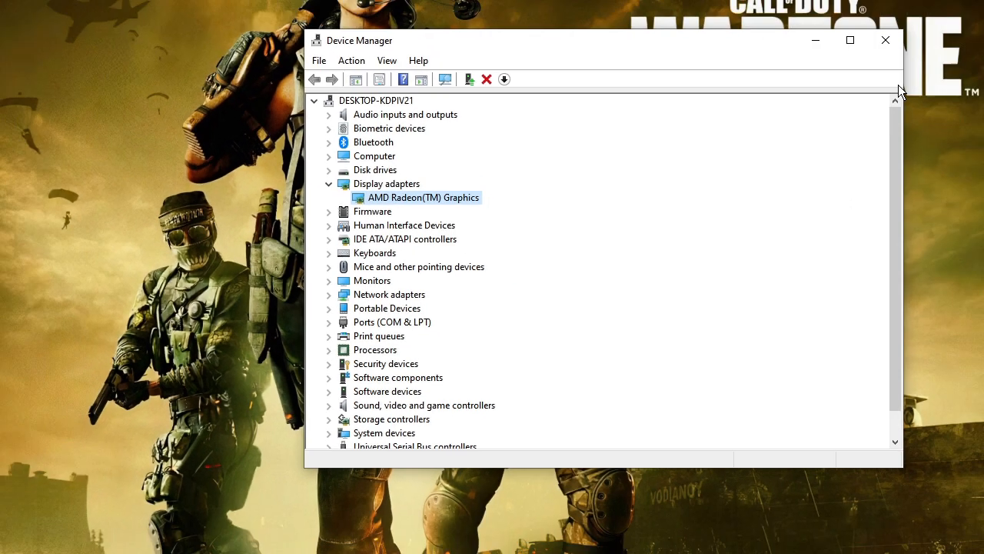
- Close Device Manager, search 'game mode' in Settings and switch Game Mode on
click(885, 40)
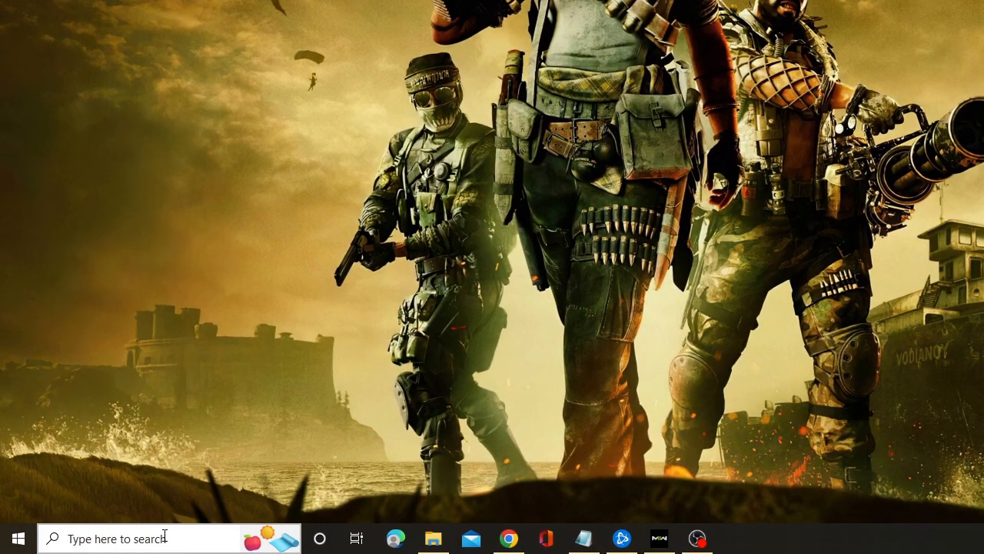
text(ga)
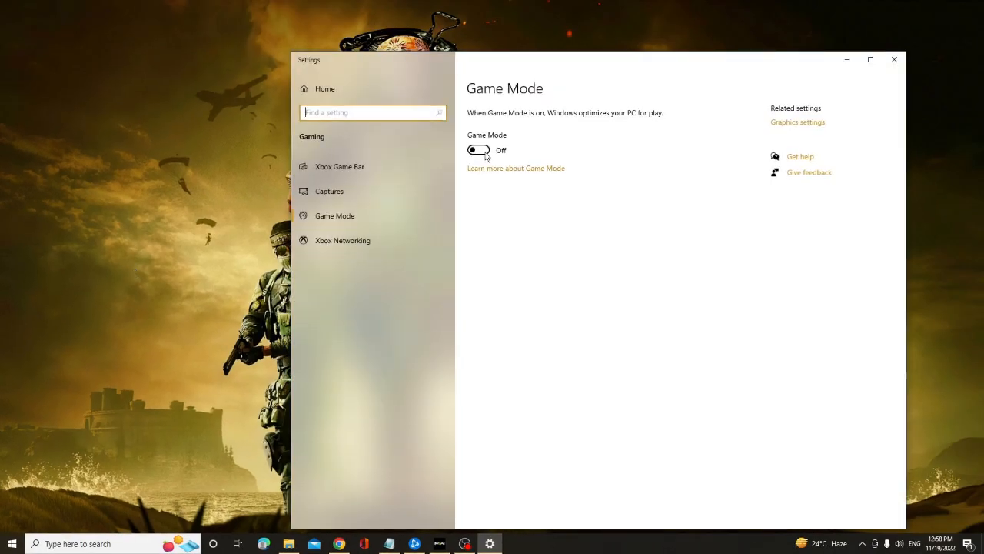
click(478, 150)
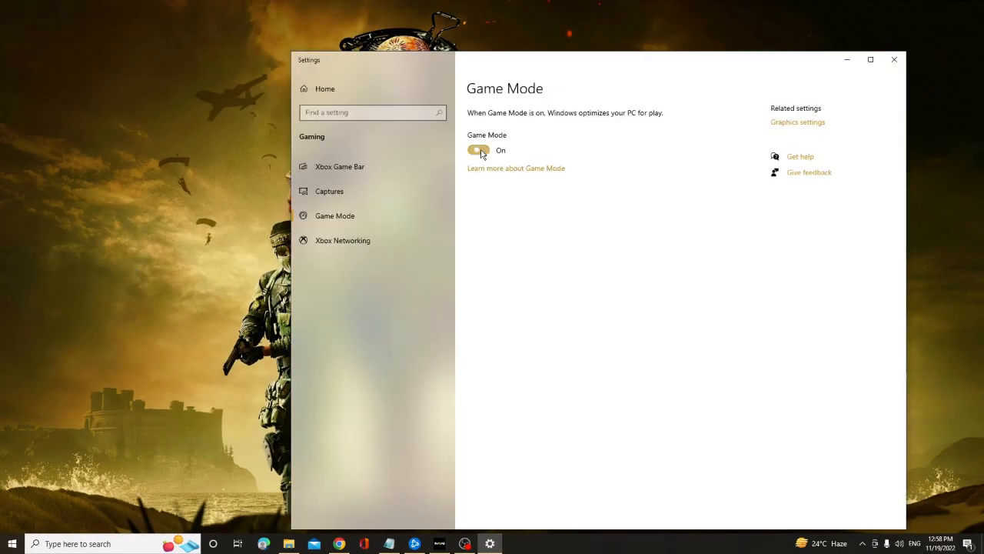
mouse_move(339, 166)
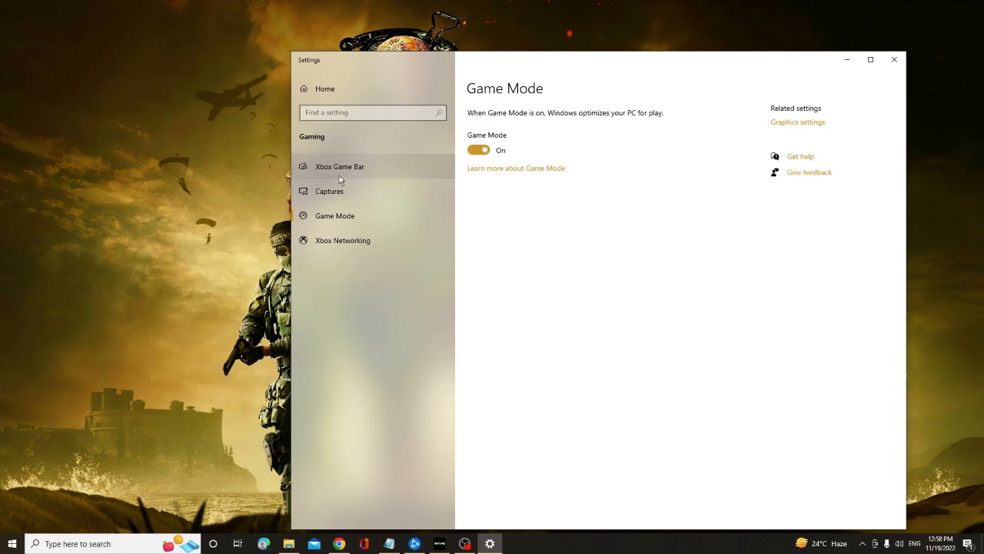
mouse_move(365, 171)
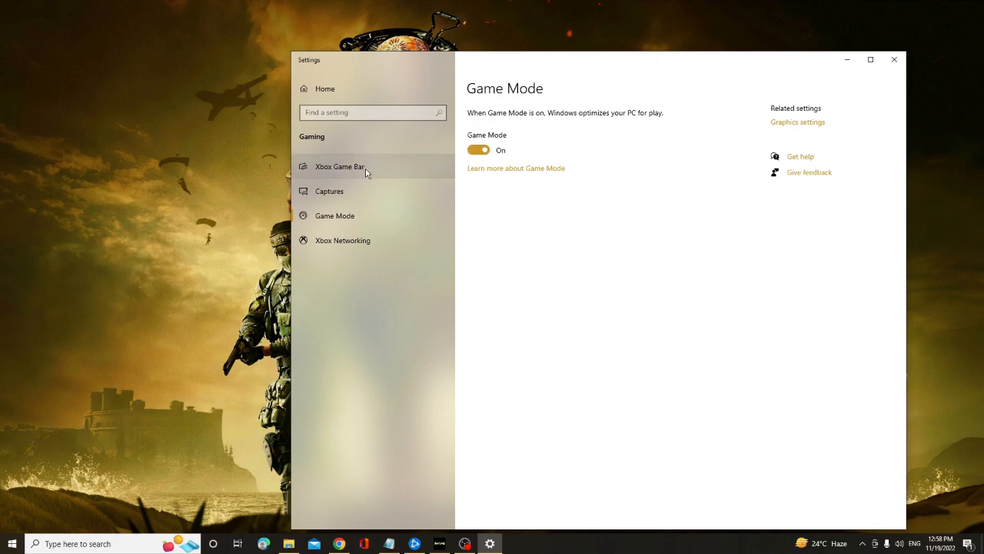
- Switch on the Xbox Game Bar in the Gaming settings
click(339, 166)
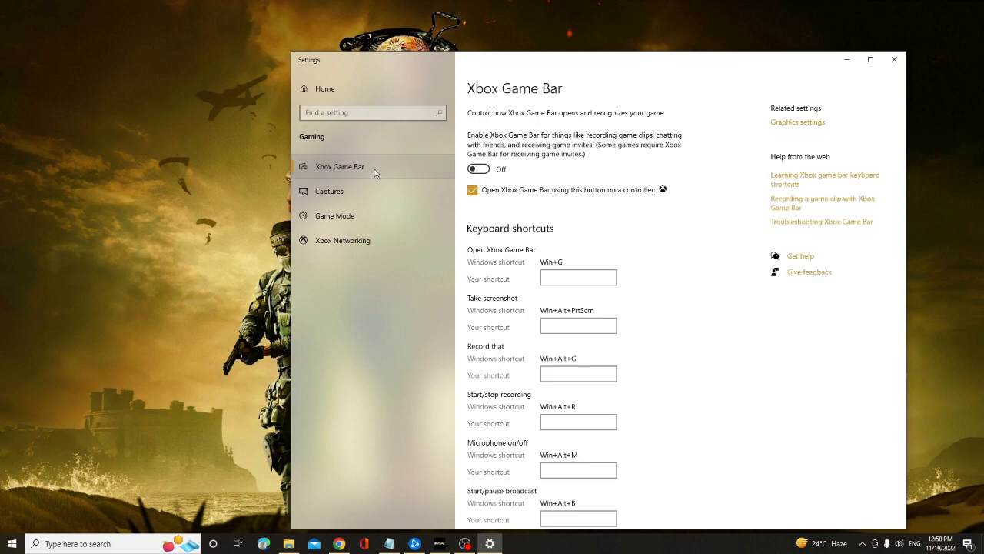
click(478, 169)
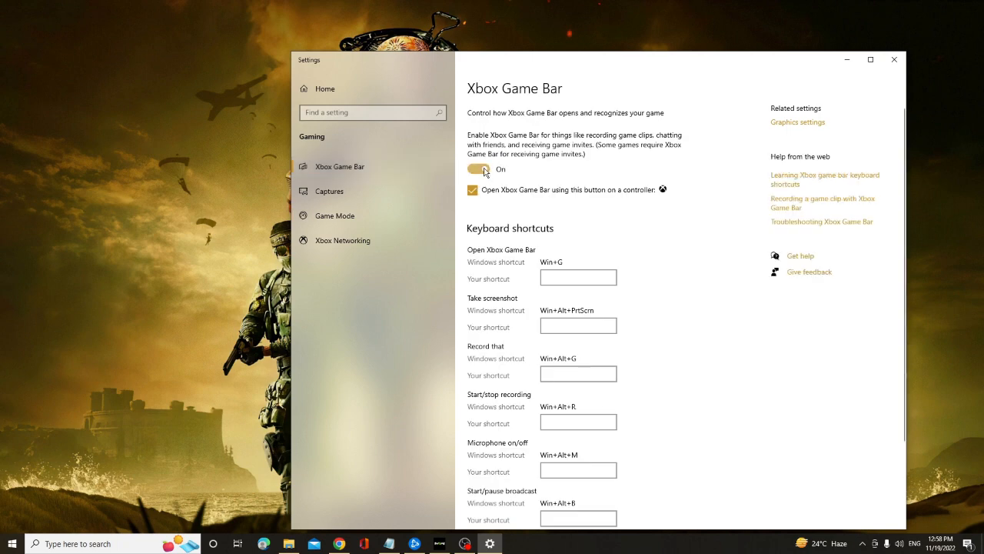
click(477, 169)
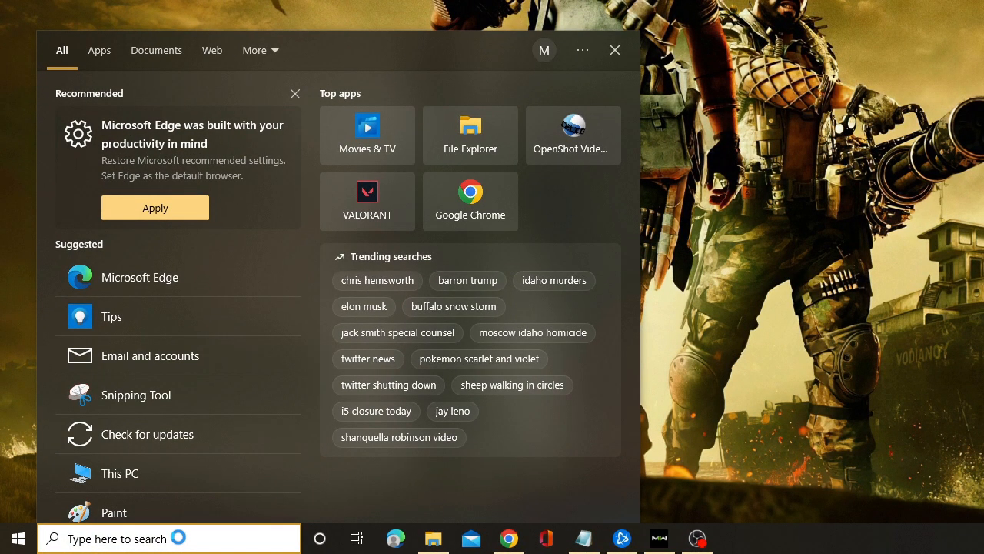
- Open Disk Cleanup for C: and tick every category, including DirectX Shader Cache and Recycle Bin
text(disk)
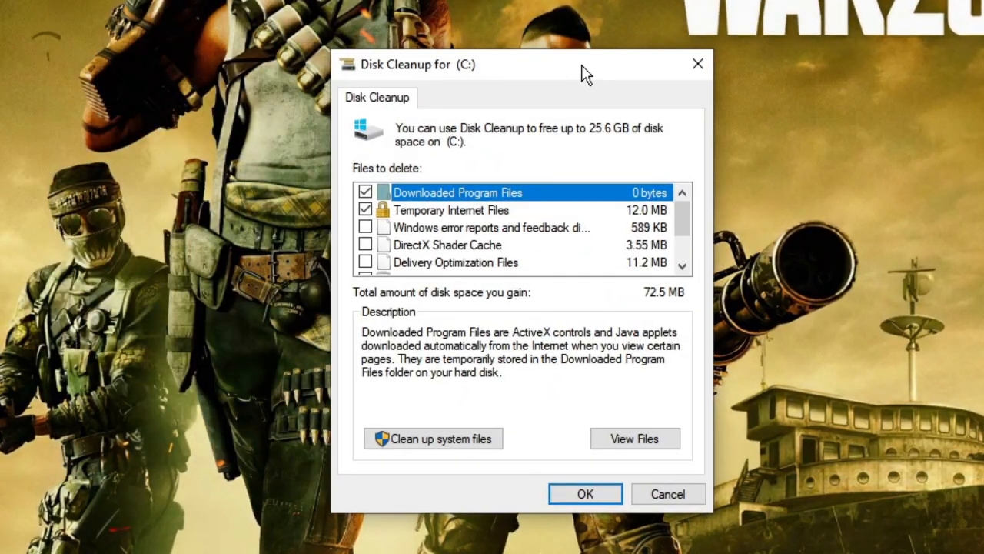
mouse_move(366, 244)
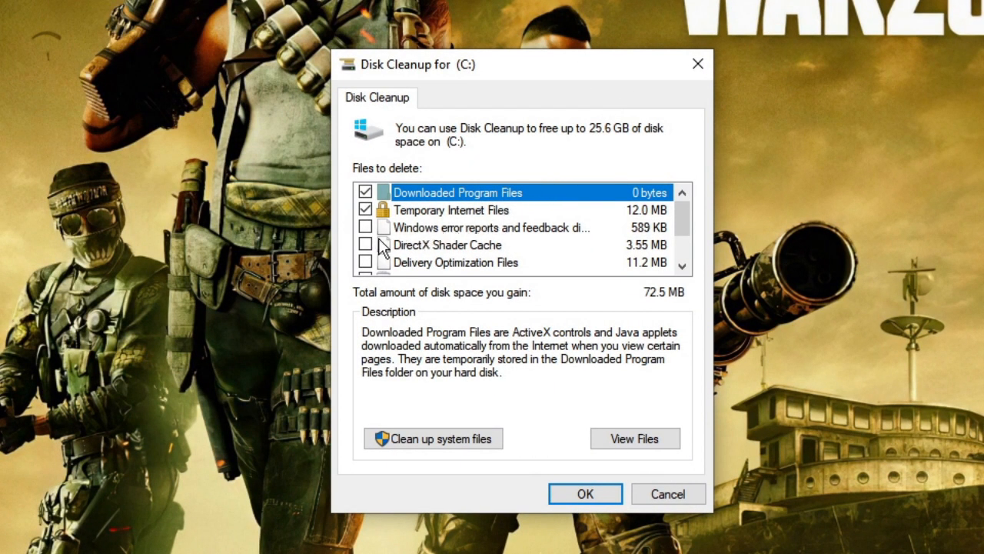
click(365, 245)
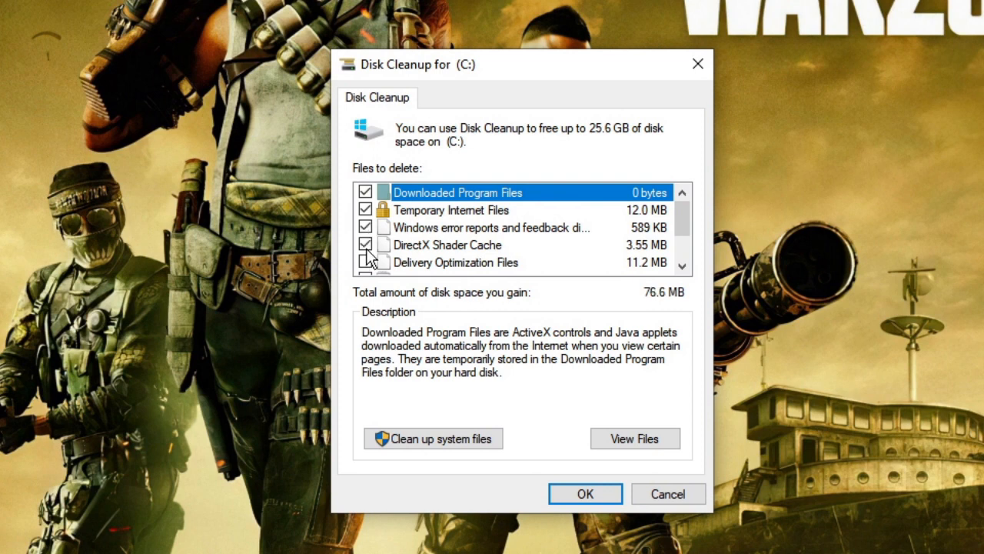
scroll(down, 3)
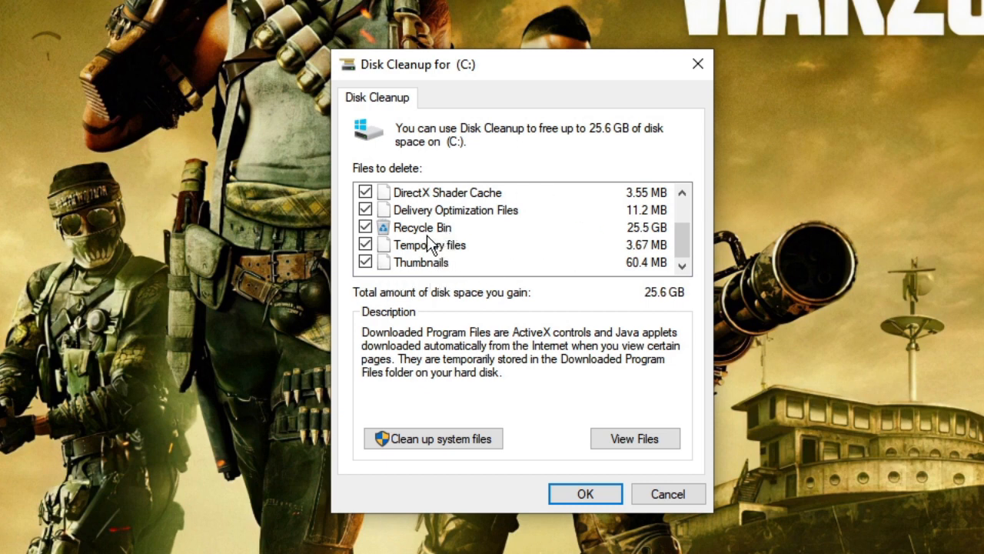
mouse_move(652, 241)
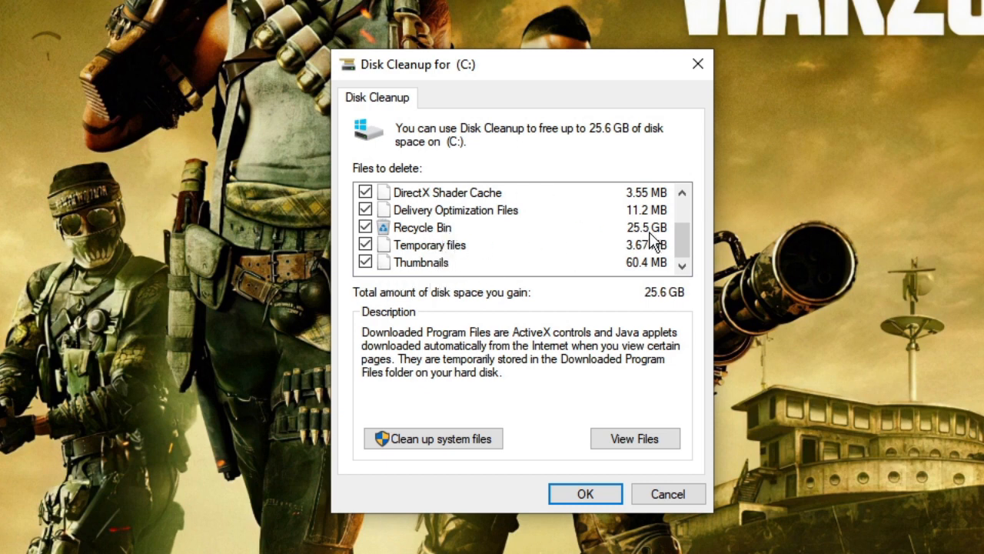
mouse_move(665, 242)
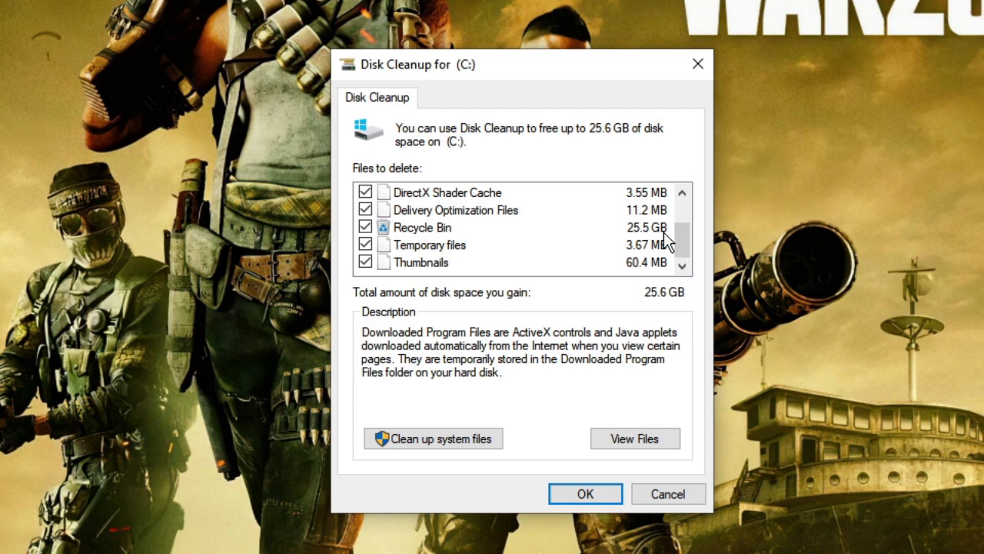
mouse_move(475, 237)
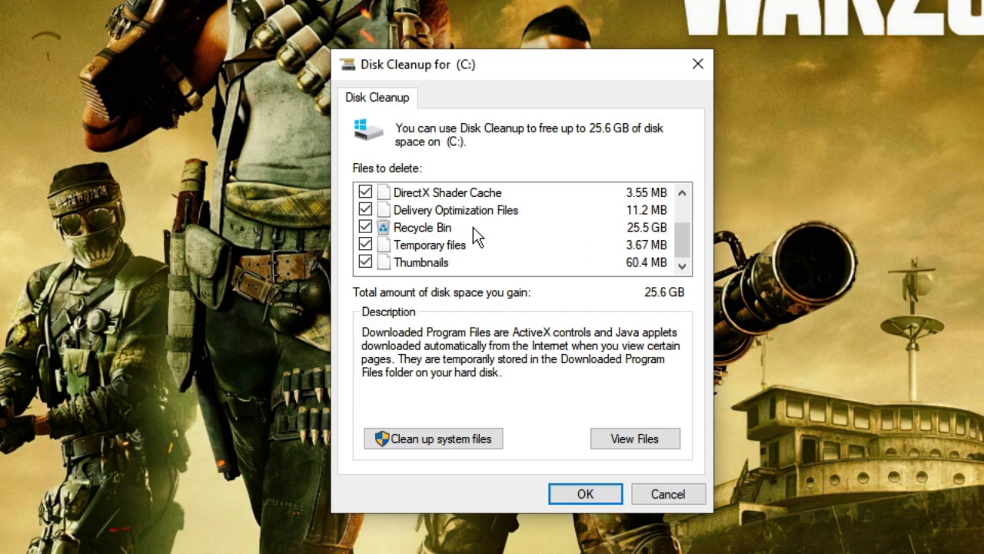
mouse_move(432, 245)
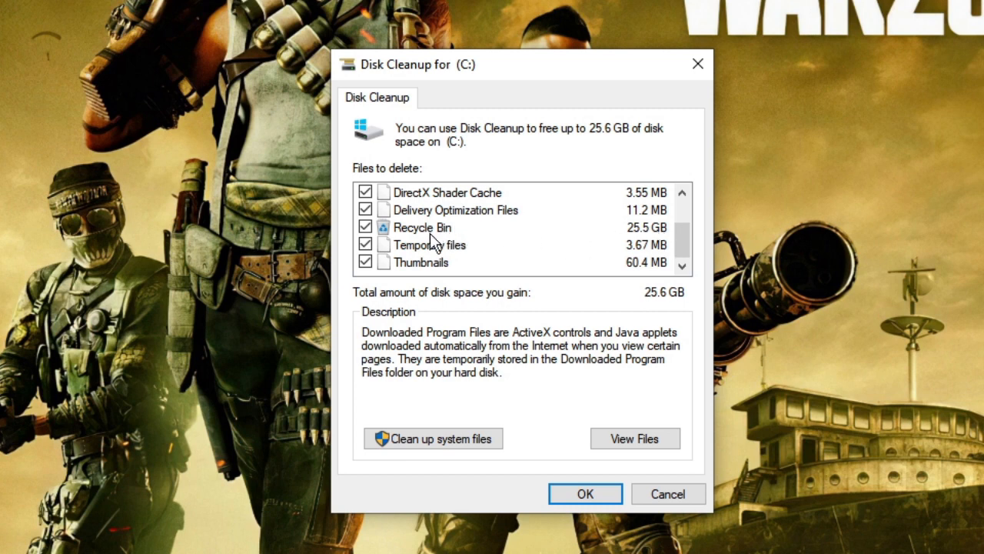
mouse_move(438, 242)
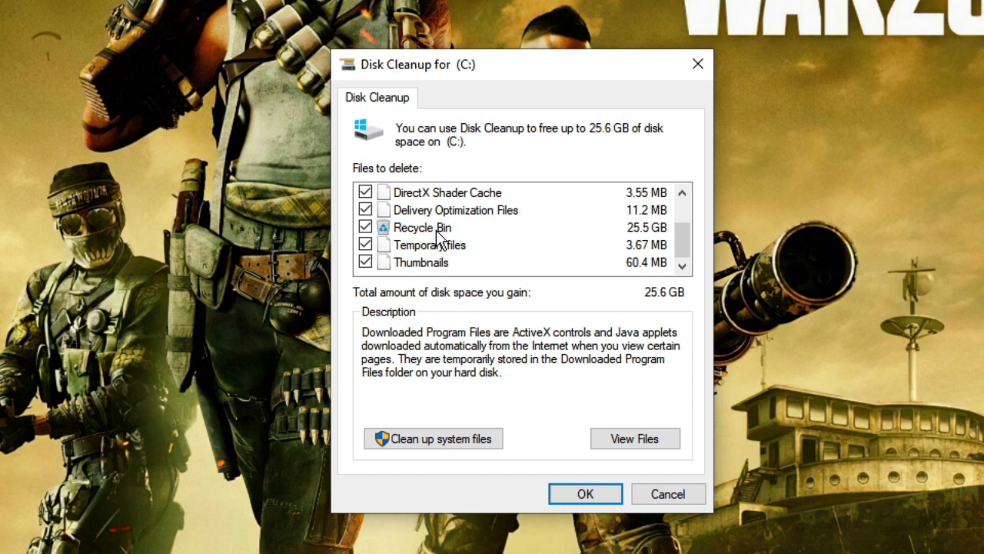
mouse_move(438, 239)
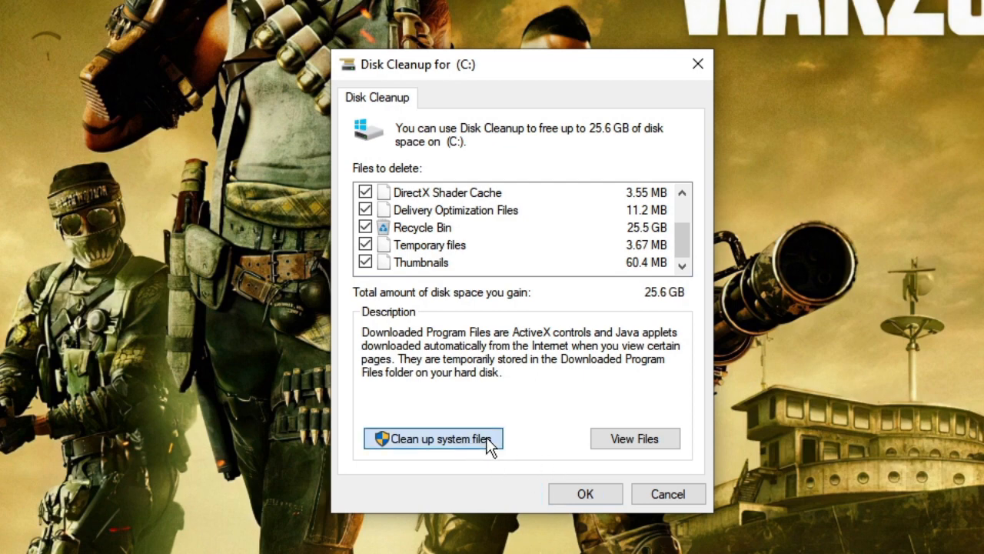
- Rescan including system files, then confirm permanent deletion of the checked files
click(434, 438)
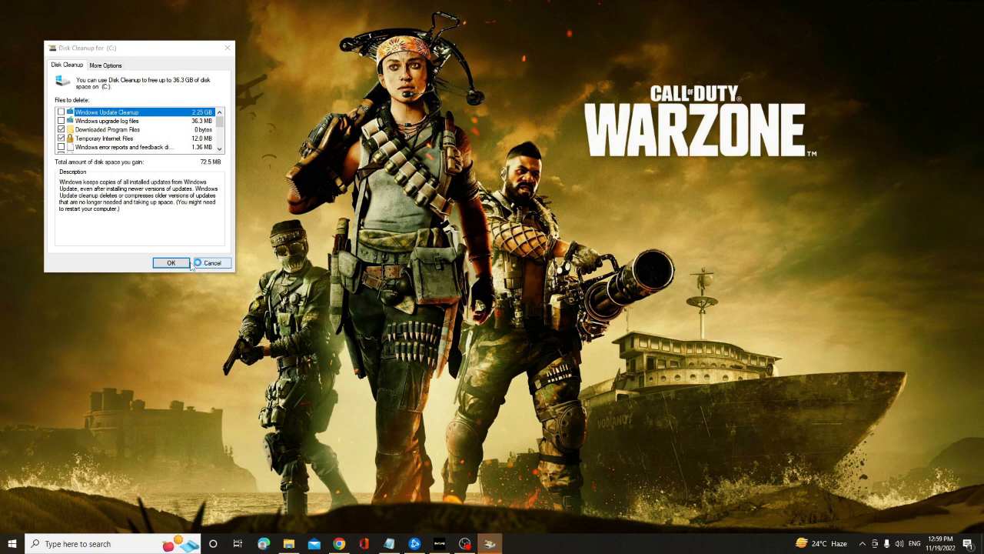
click(171, 263)
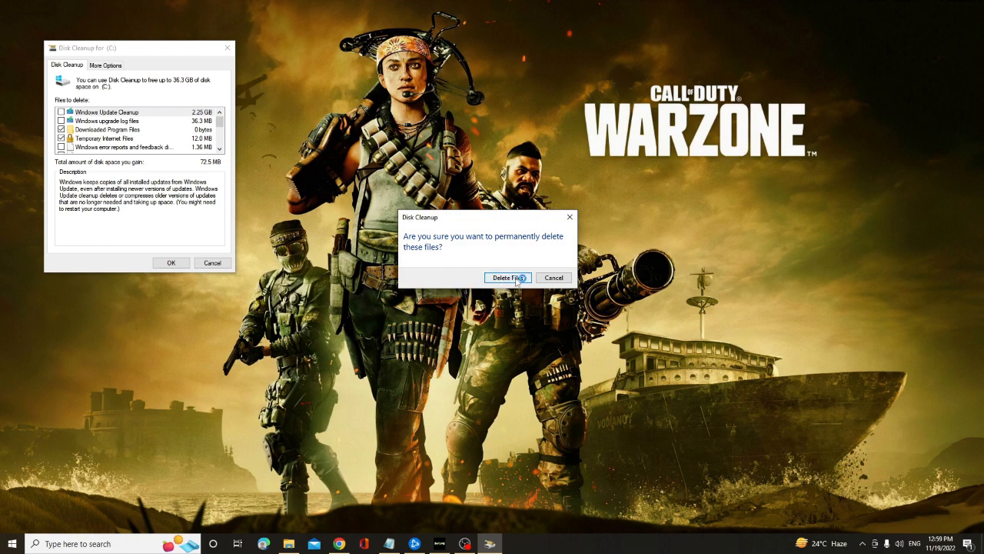
click(506, 278)
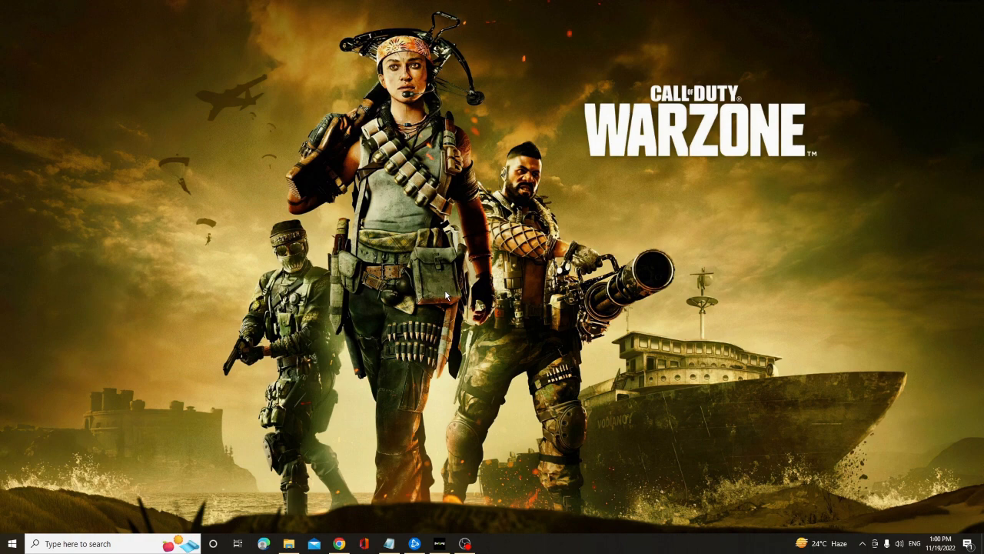
mouse_move(288, 543)
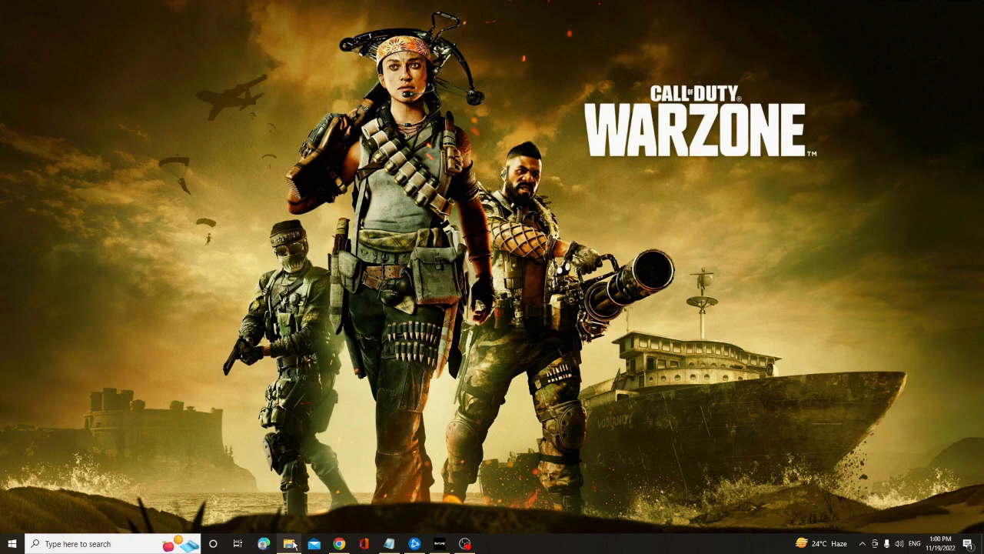
- Set Performance Options visual effects to 'Adjust for best performance' and close System Properties
click(288, 543)
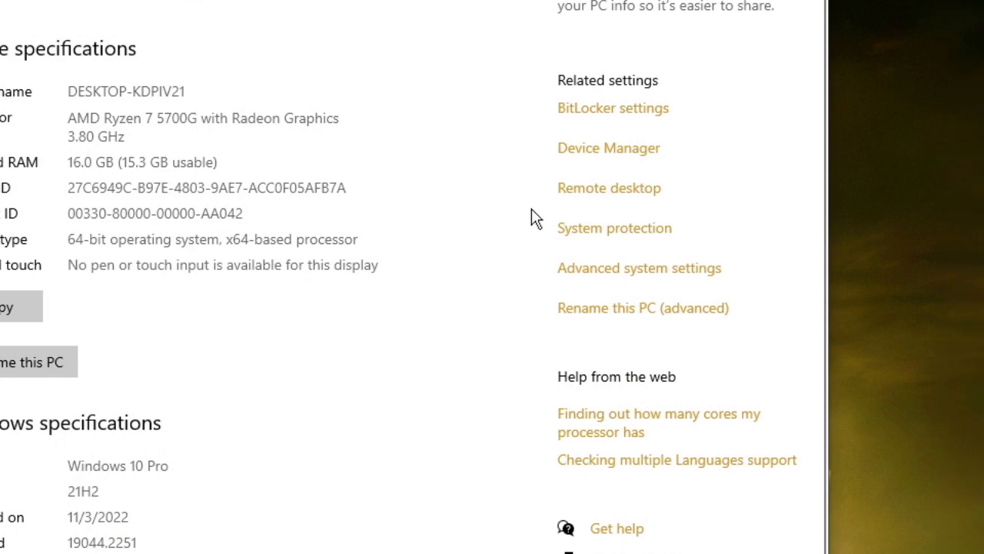
mouse_move(601, 268)
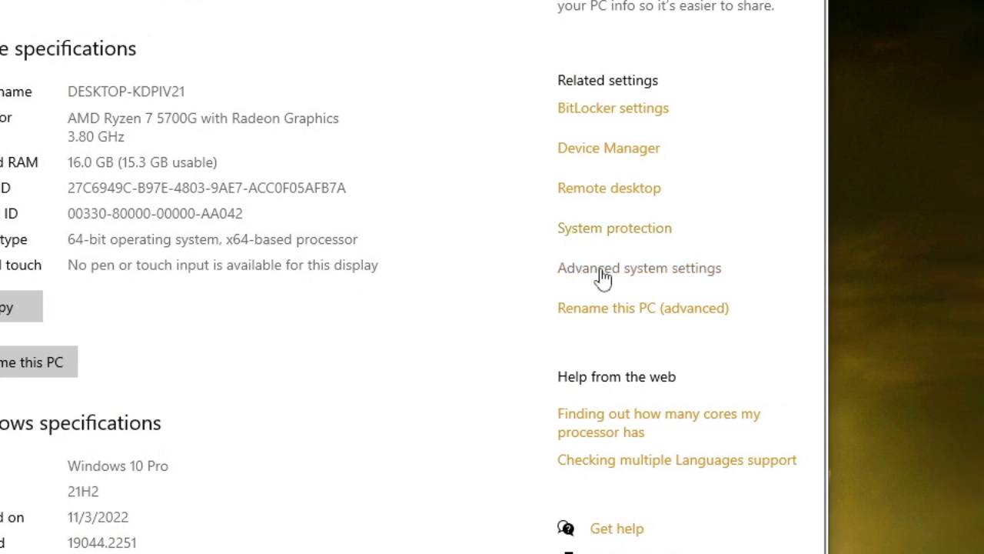
click(640, 268)
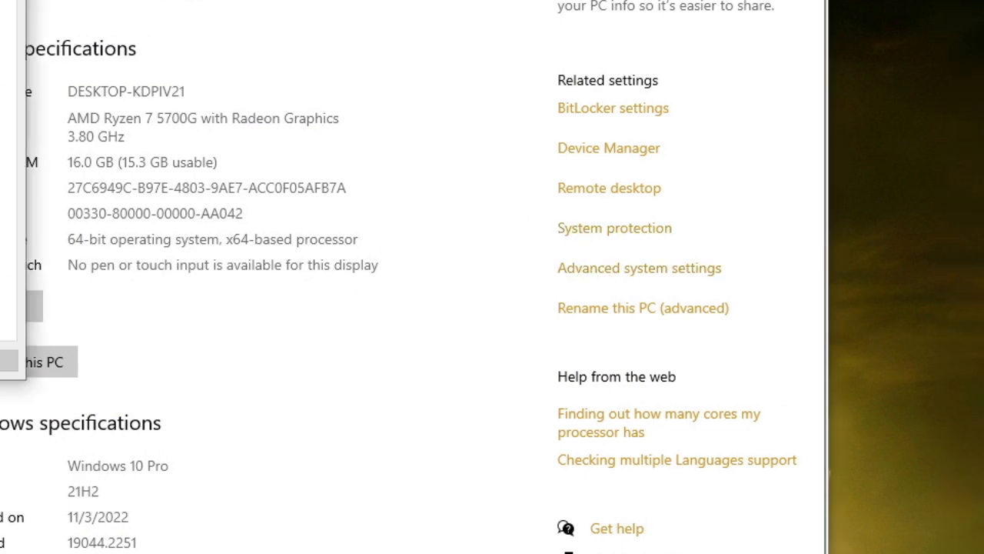
click(639, 268)
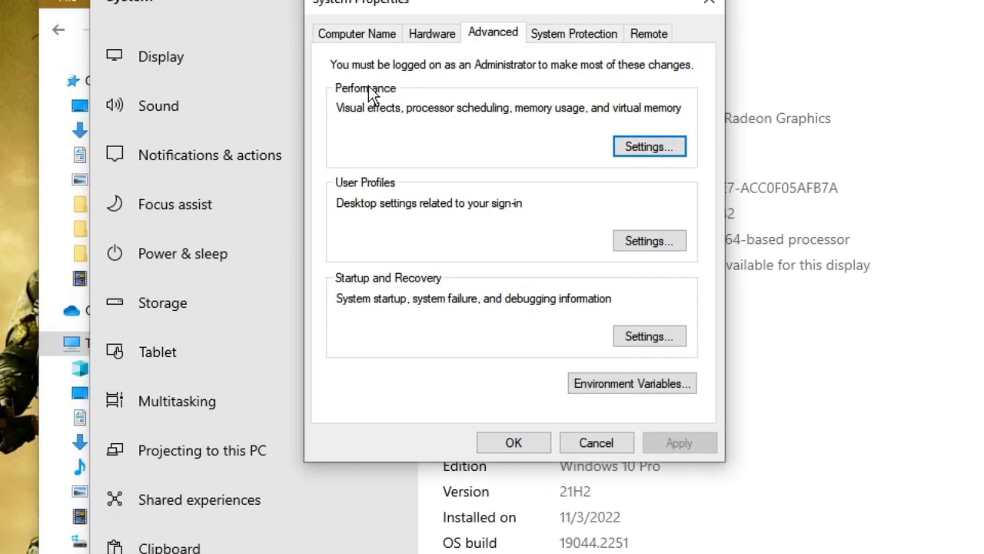
click(648, 146)
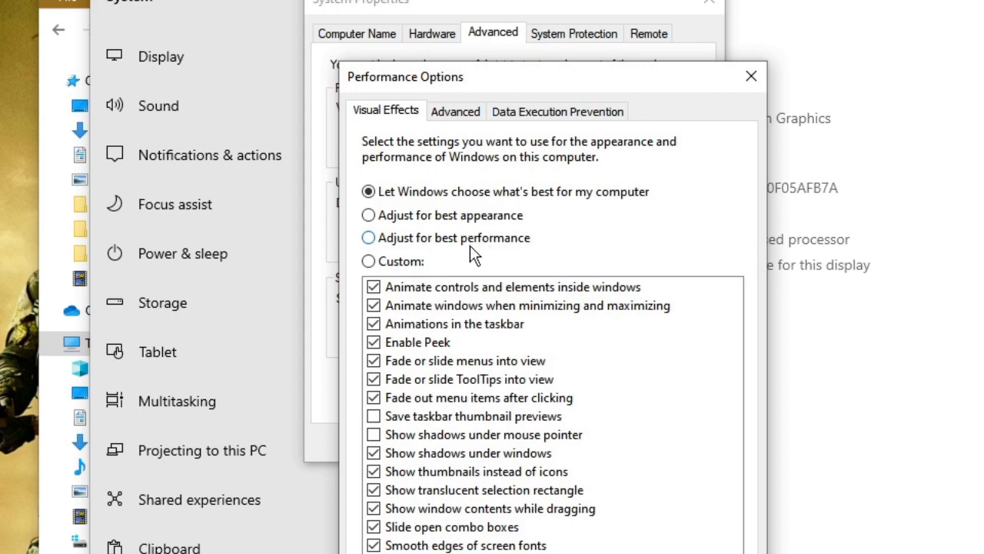
click(368, 238)
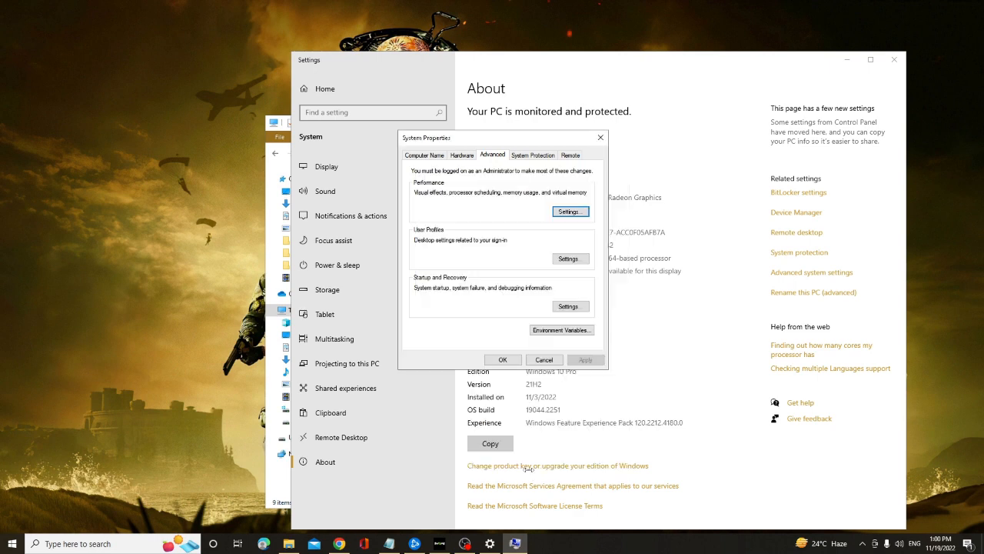
click(544, 359)
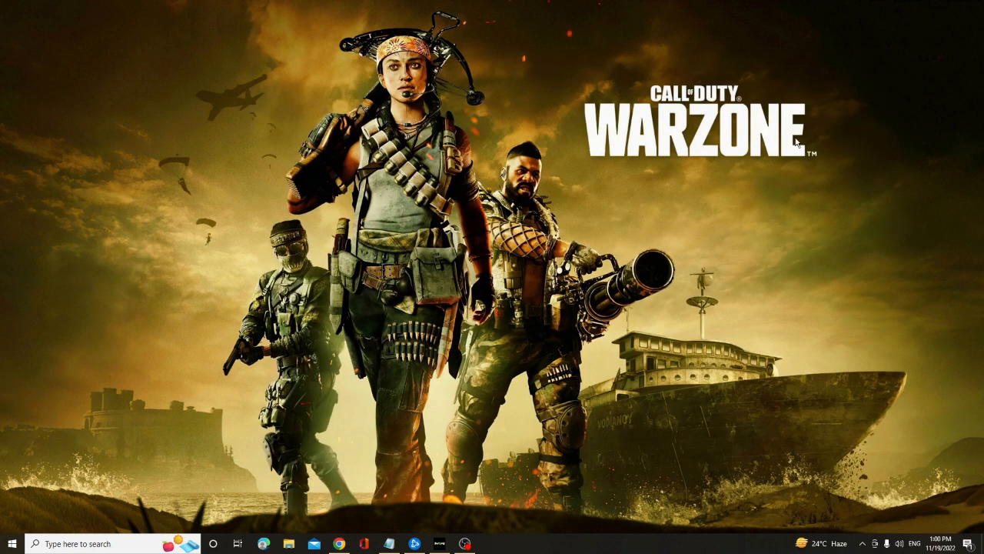
- Select the High performance power plan in Power Options instead of Balanced
click(92, 542)
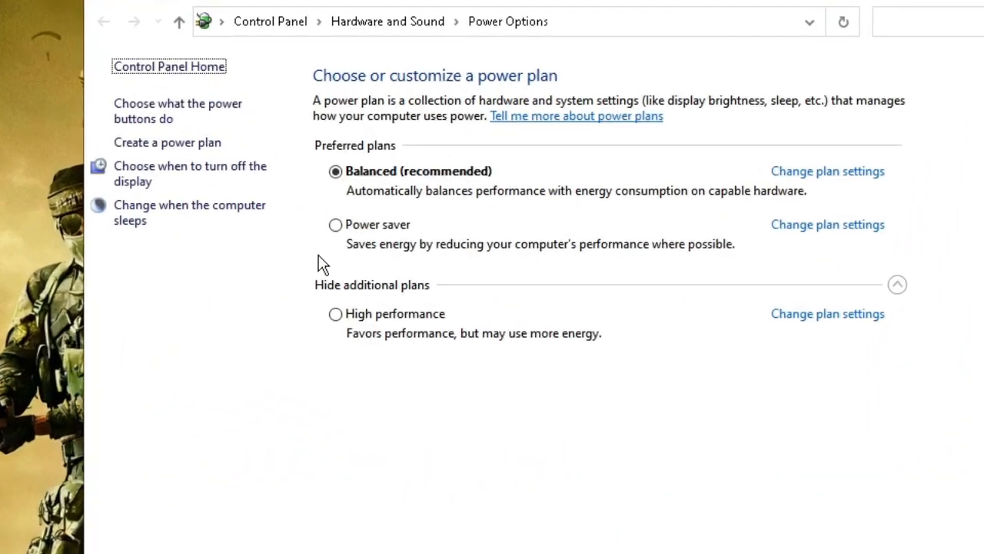
mouse_move(393, 323)
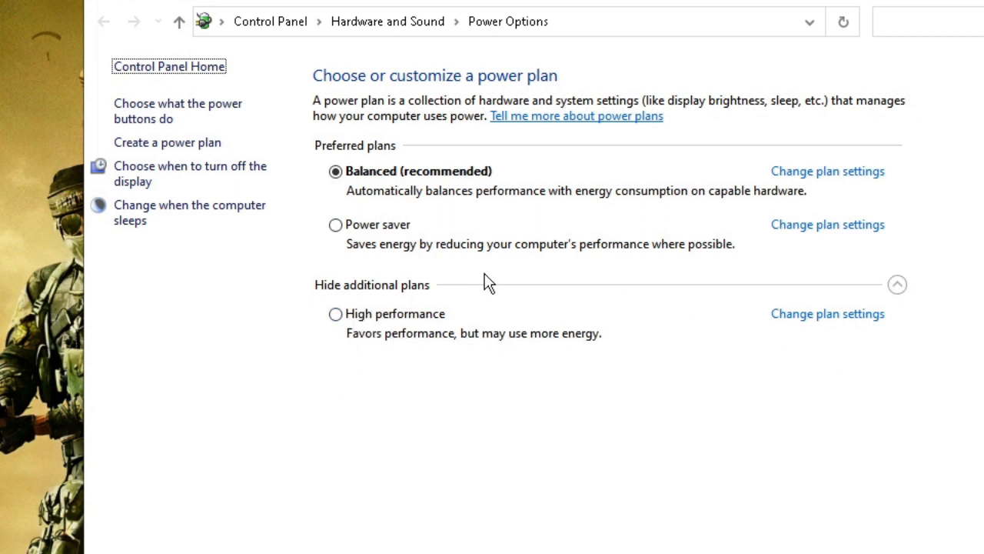
mouse_move(394, 192)
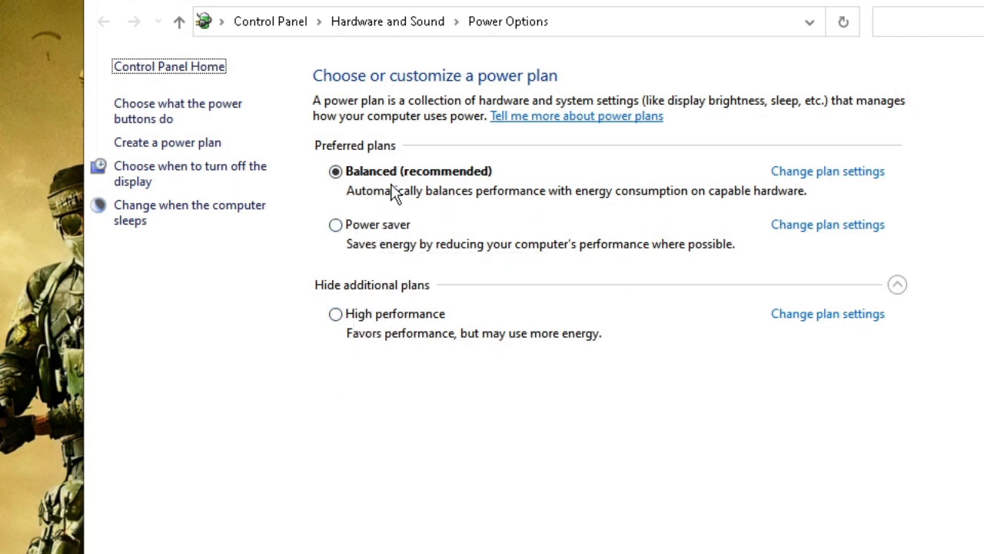
click(335, 314)
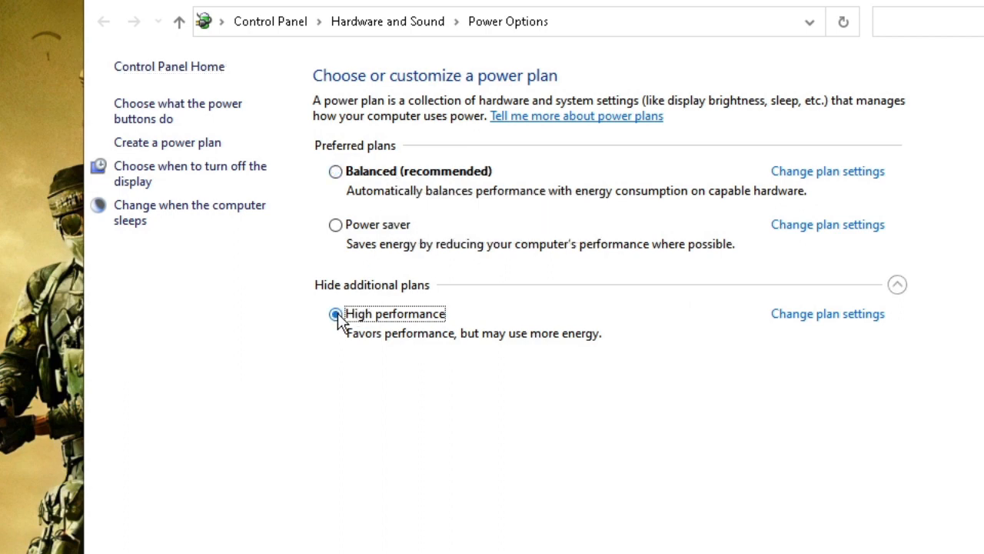
click(335, 314)
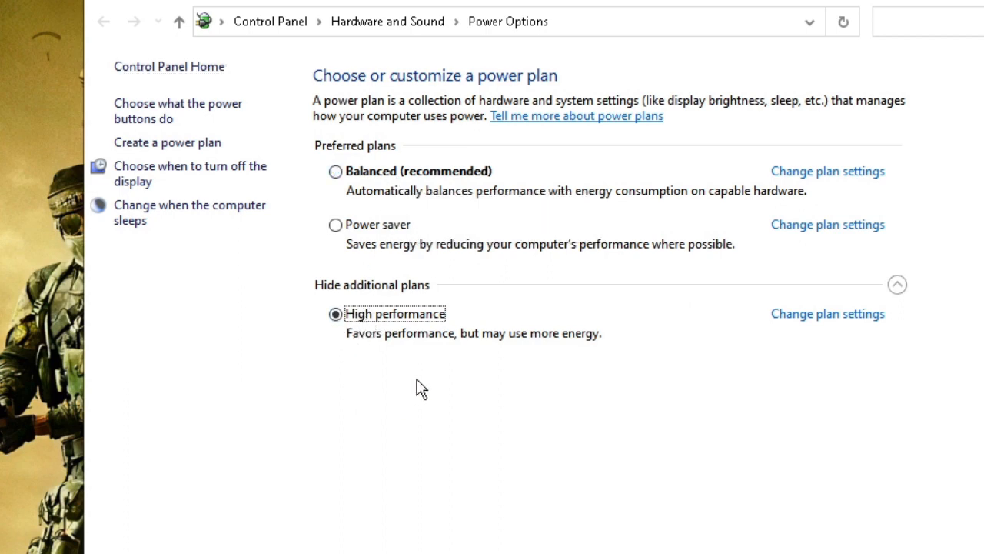
mouse_move(387, 392)
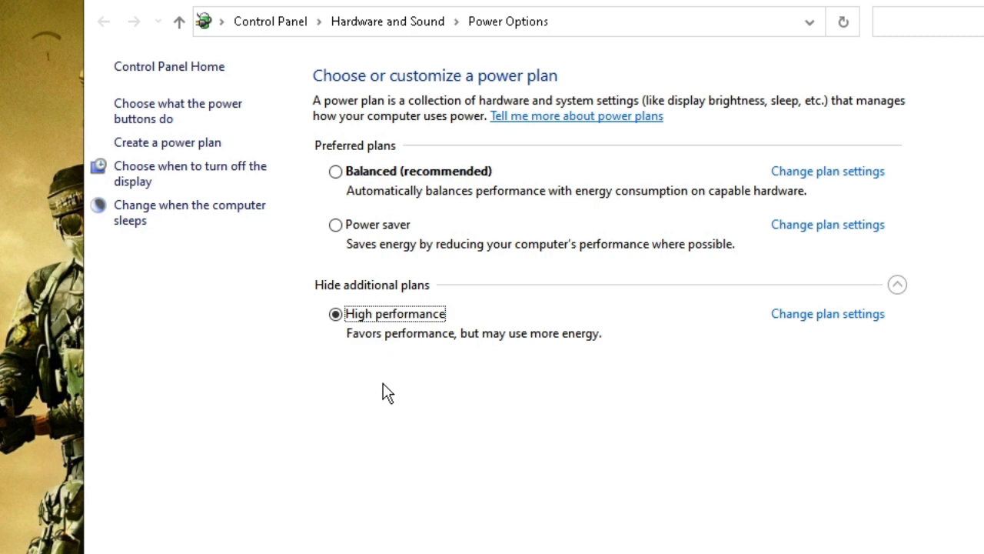
mouse_move(415, 354)
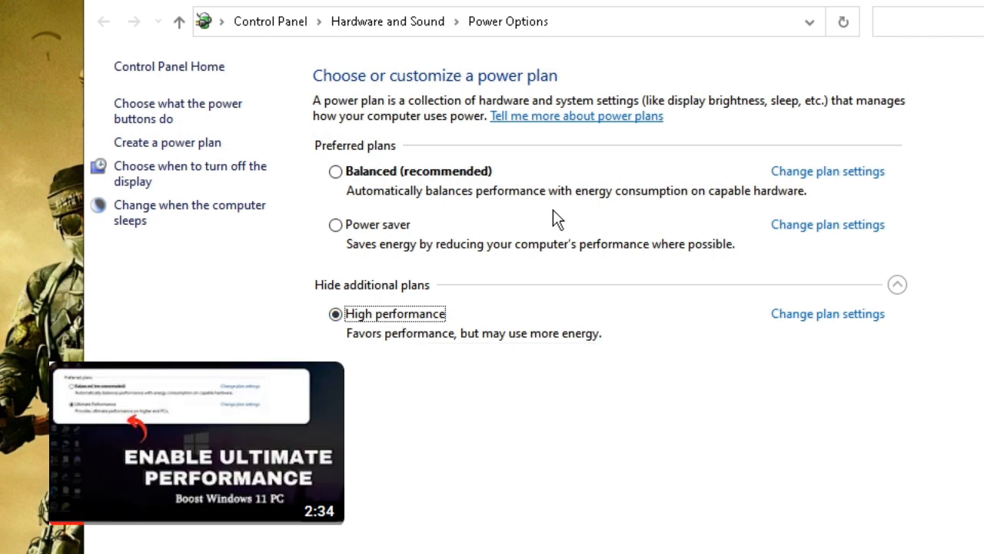
mouse_move(386, 356)
text(graphic)
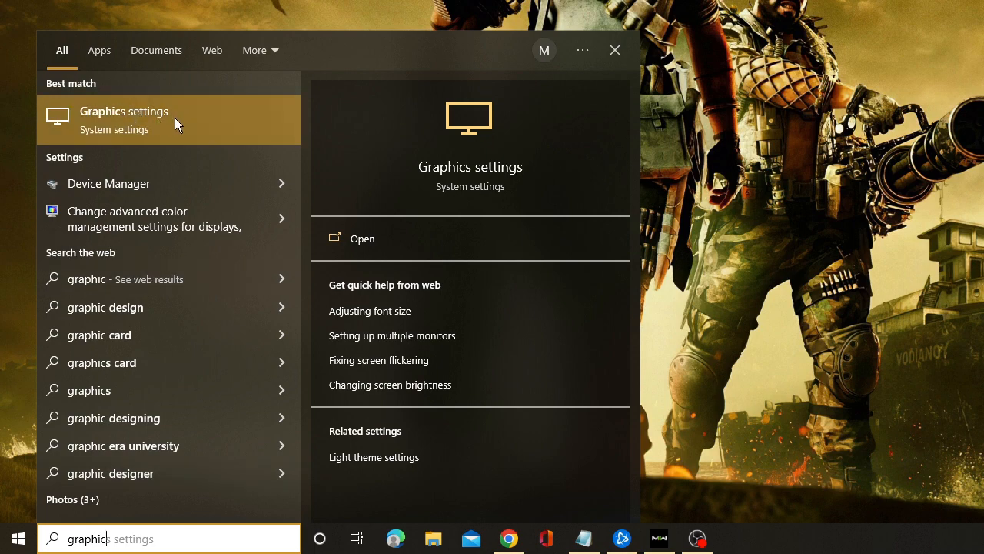
- Browse from Graphics settings through Program Files (x86)\Call of Duty and Local Disk (C:)
click(361, 238)
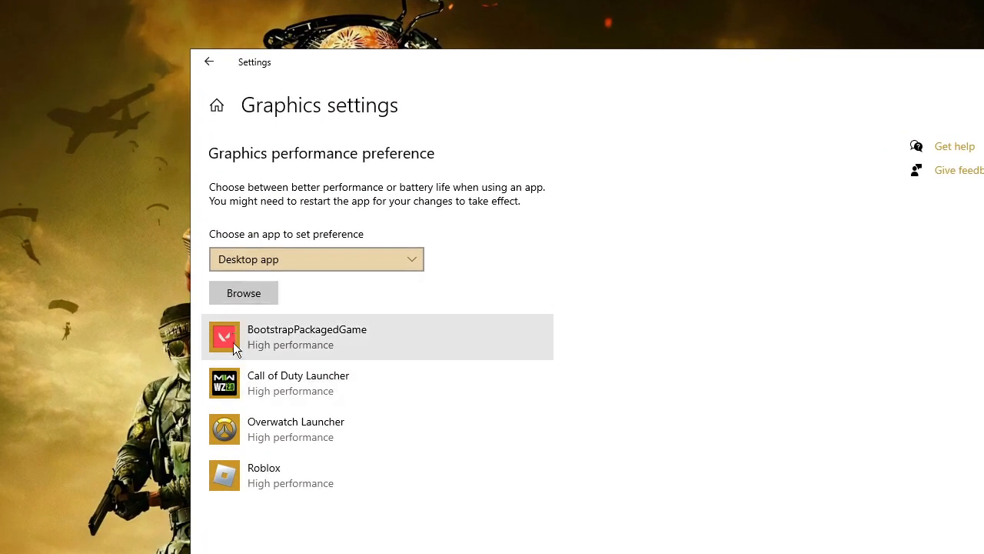
mouse_move(285, 390)
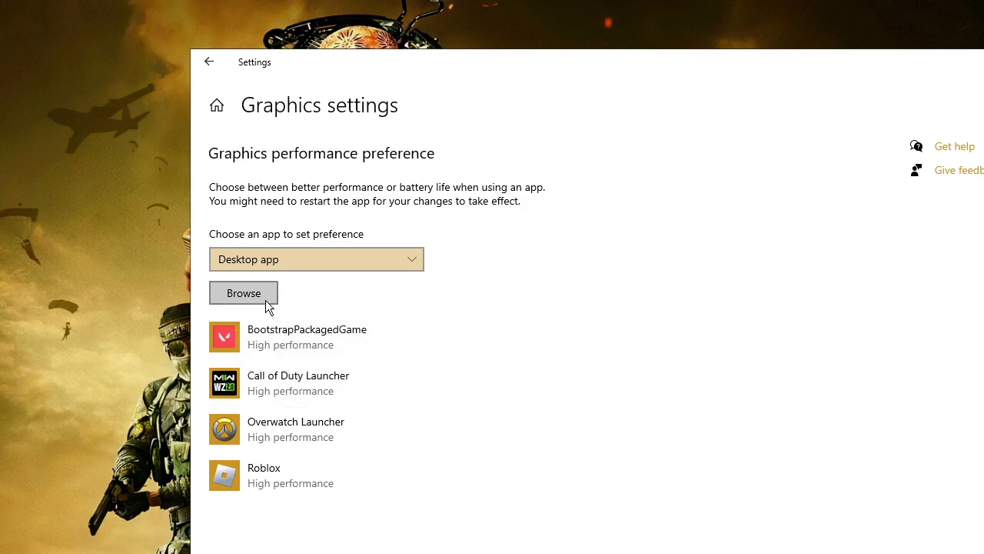
click(243, 293)
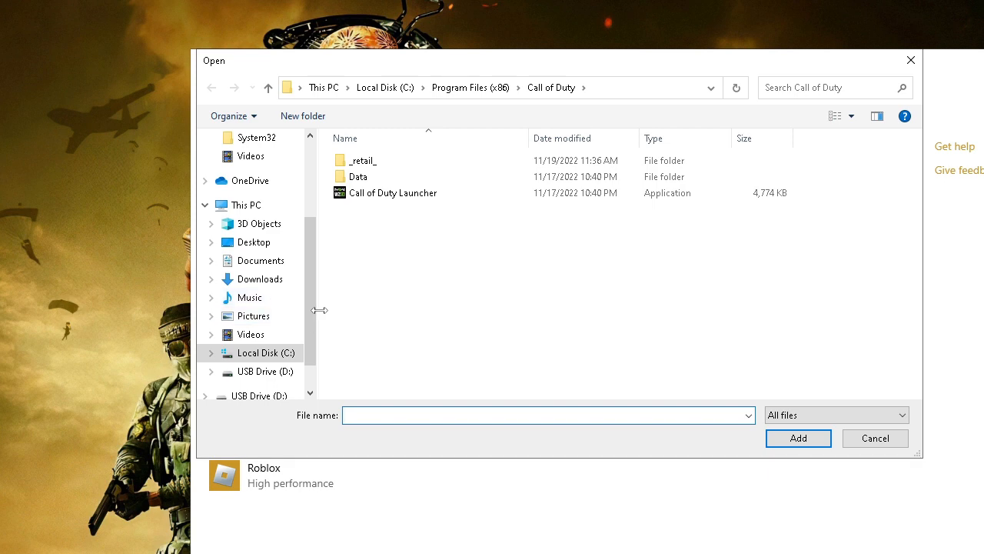
mouse_move(356, 356)
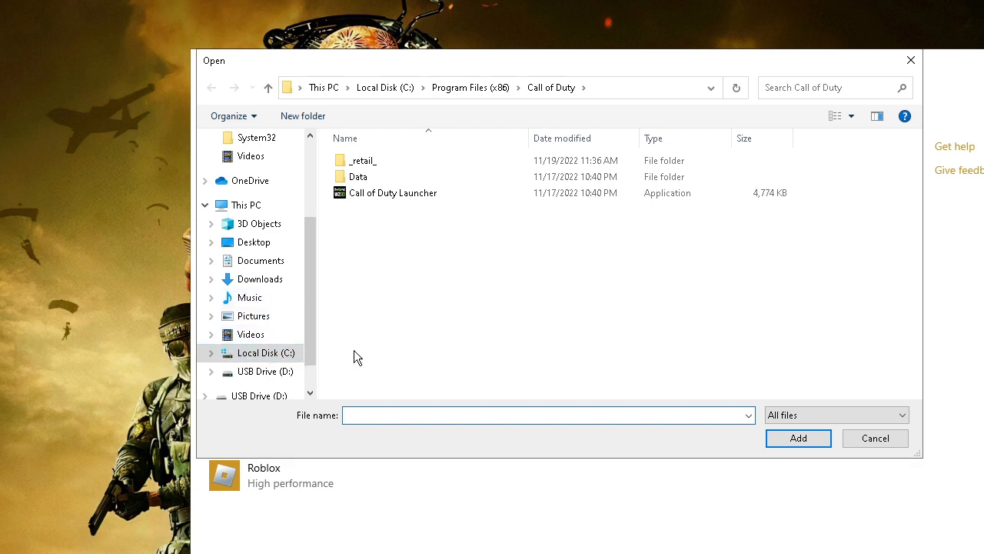
click(393, 192)
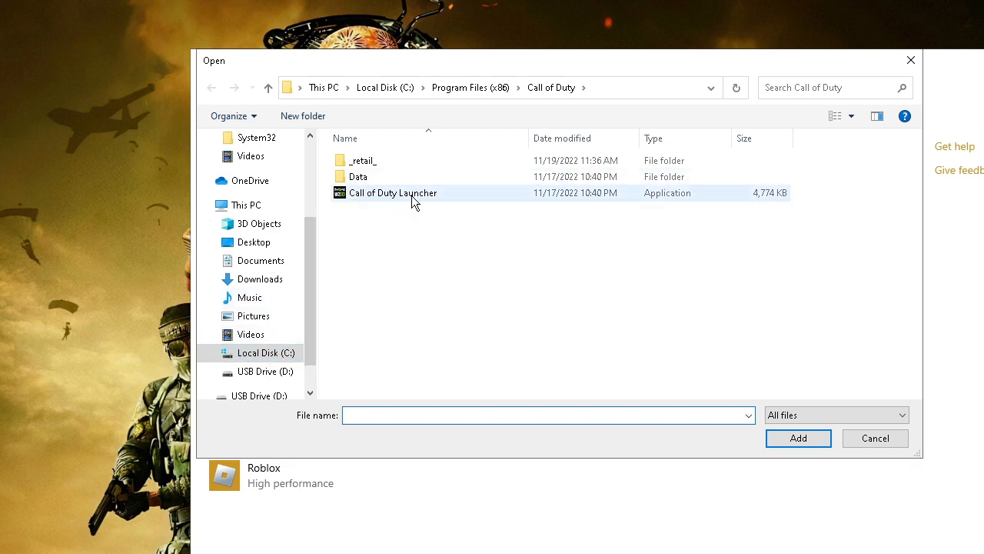
click(268, 87)
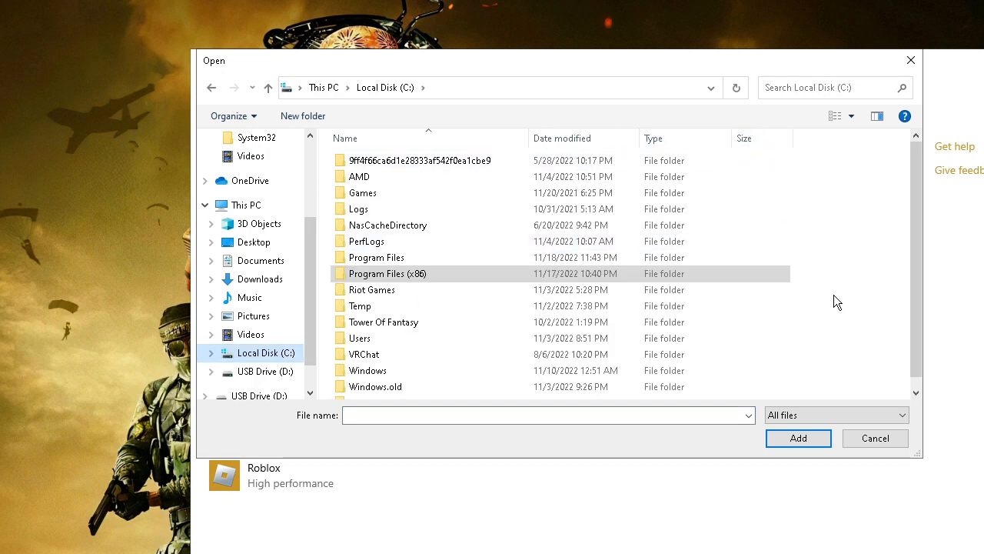
click(874, 438)
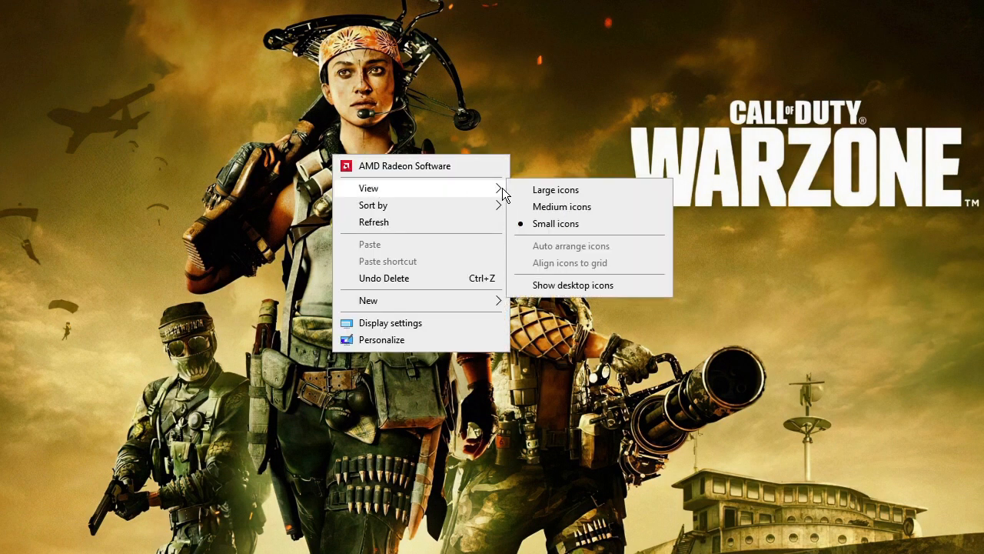
- Open the Call of Duty shortcut's file location to locate the launcher in Program Files (x86)
right_click(185, 193)
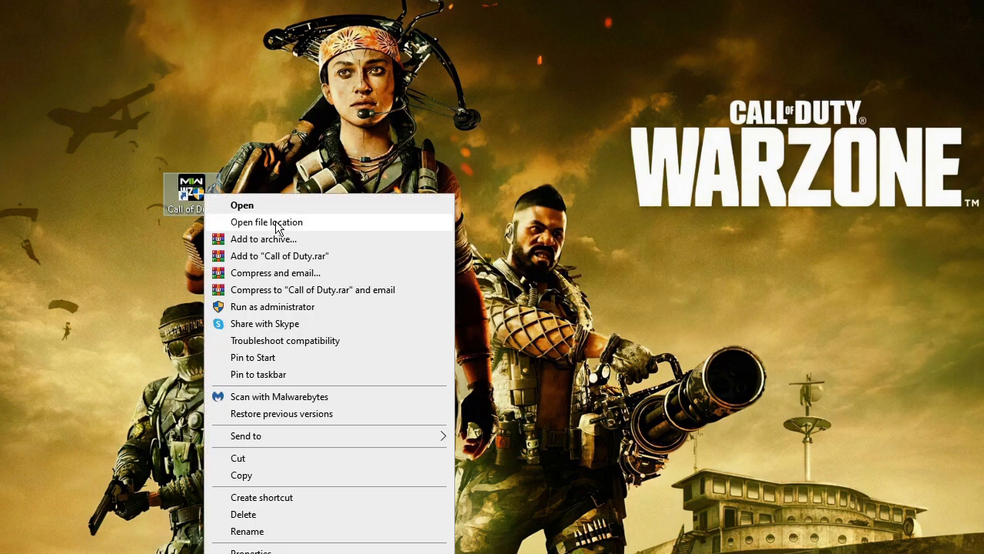
click(266, 222)
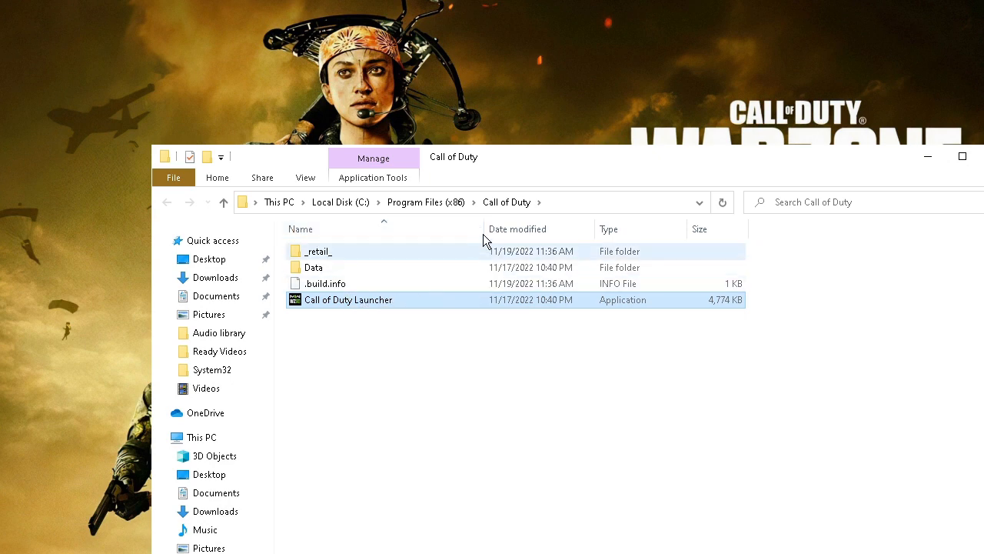
click(477, 201)
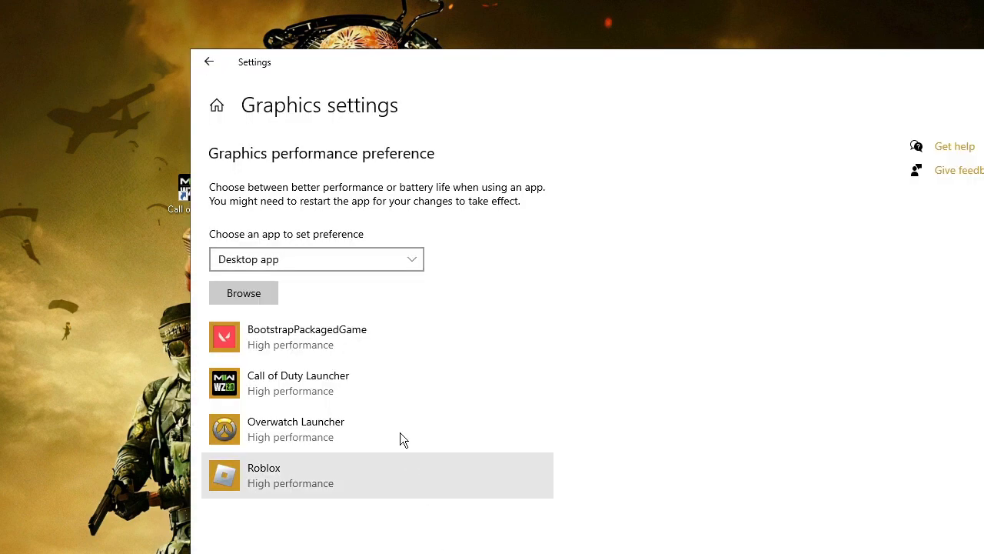
- Remove Call of Duty Launcher, re-add Call of Duty Launcher.exe, and set it to High performance
click(298, 383)
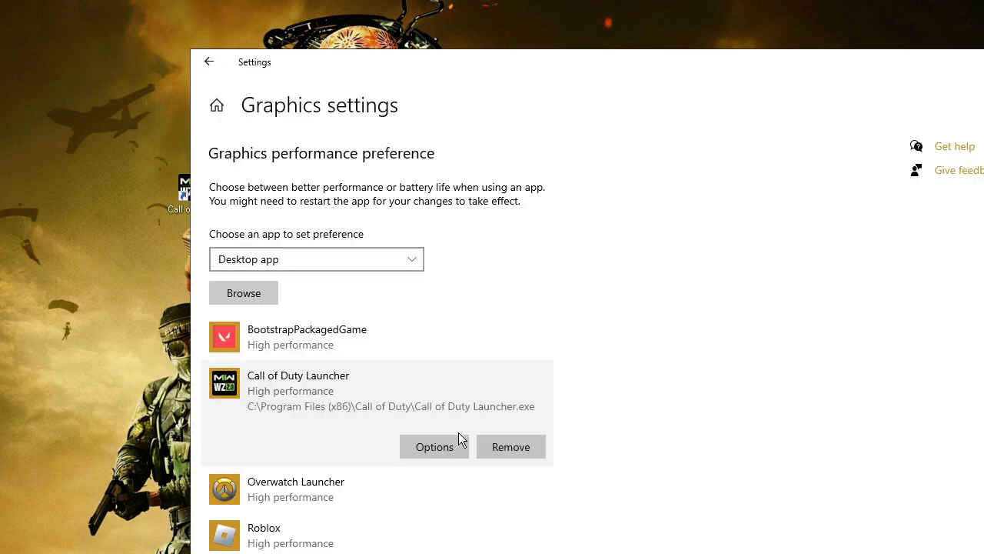
click(511, 446)
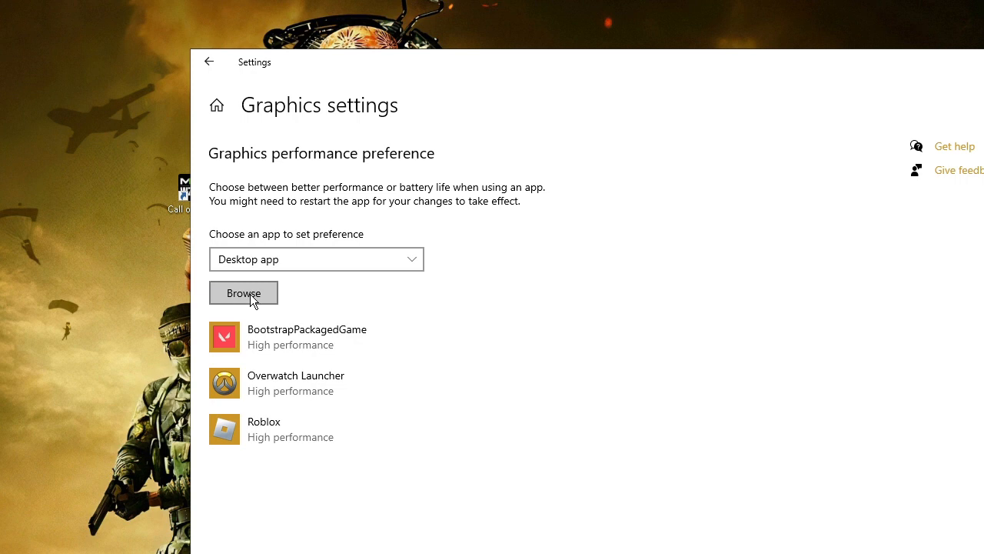
click(244, 293)
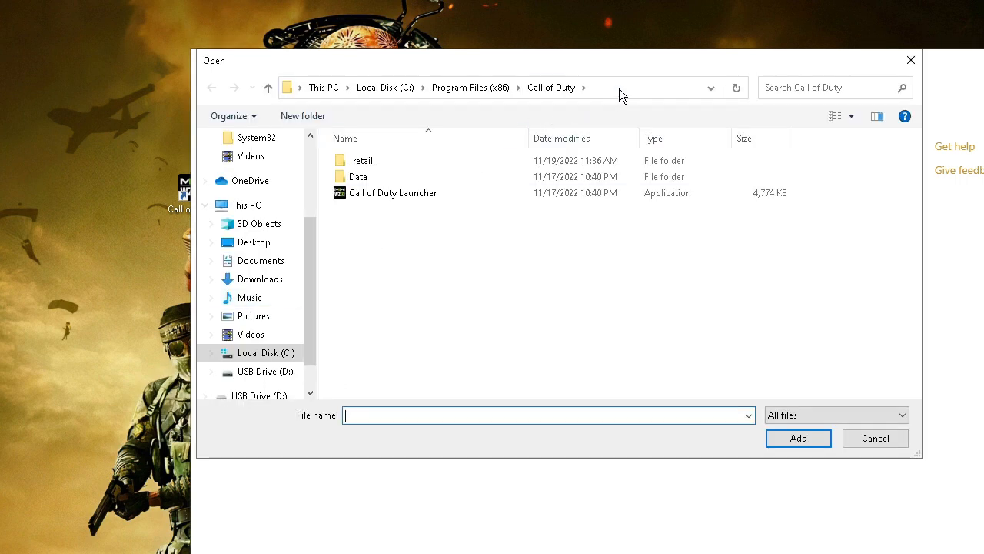
click(623, 87)
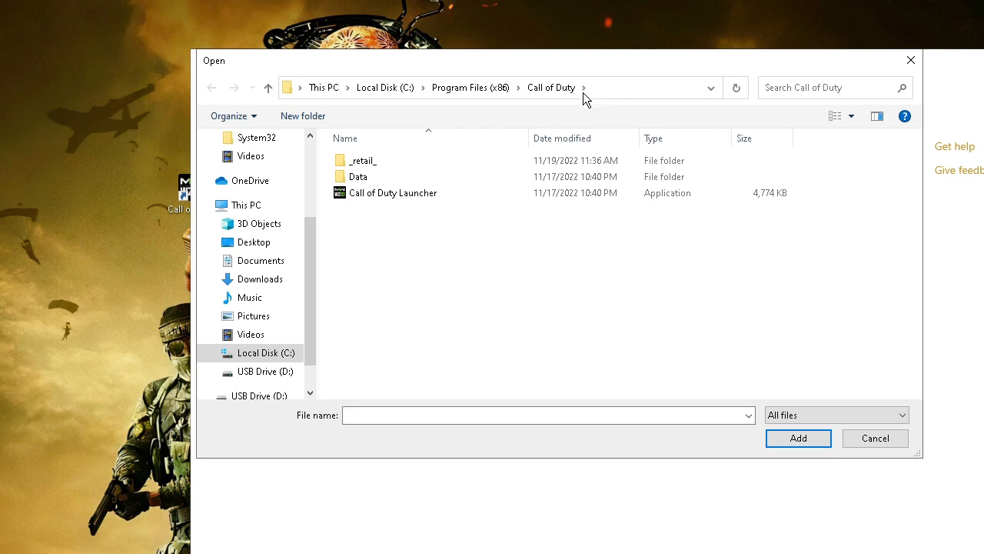
click(392, 192)
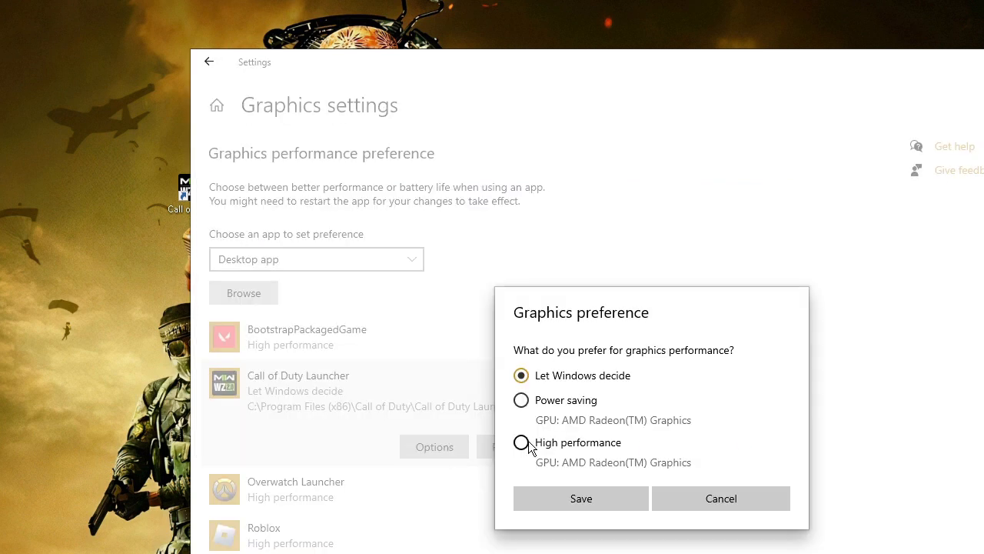
click(581, 498)
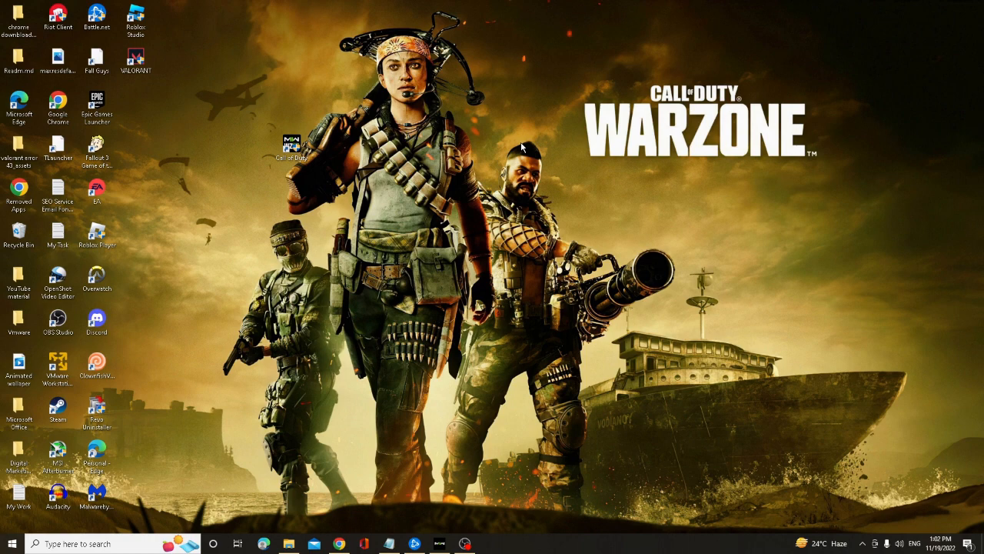
mouse_move(351, 184)
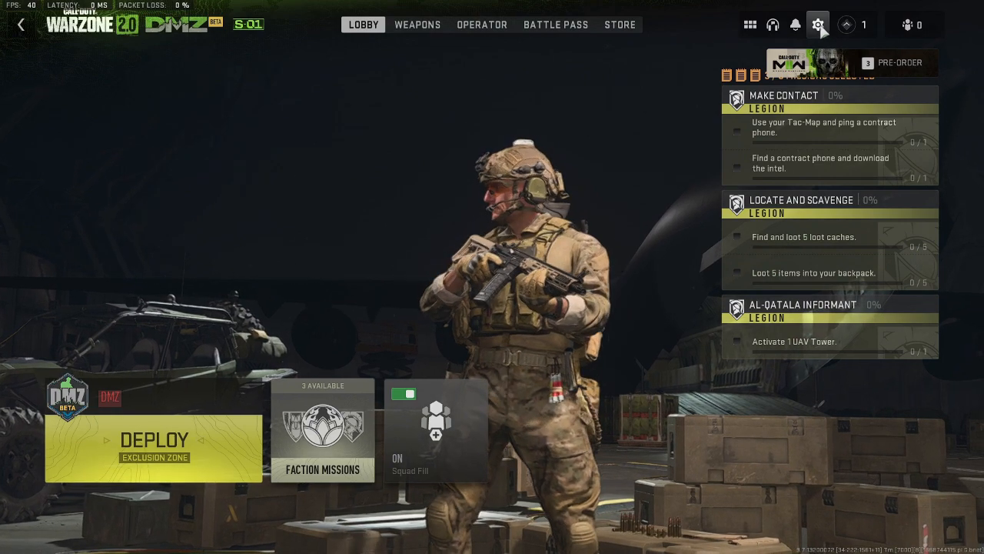
- Reset the Warzone Graphics Quality tab using the Performance preset
click(817, 25)
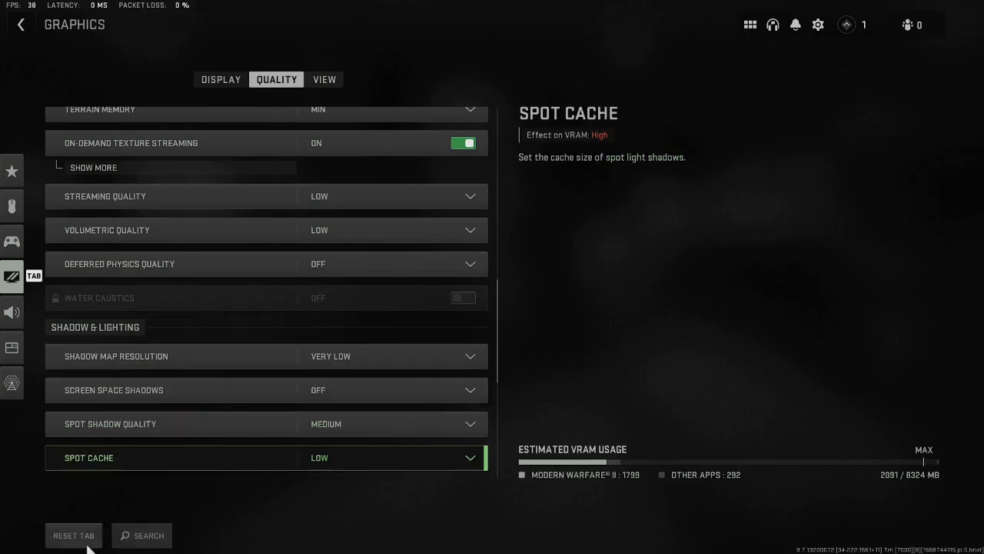
mouse_move(73, 535)
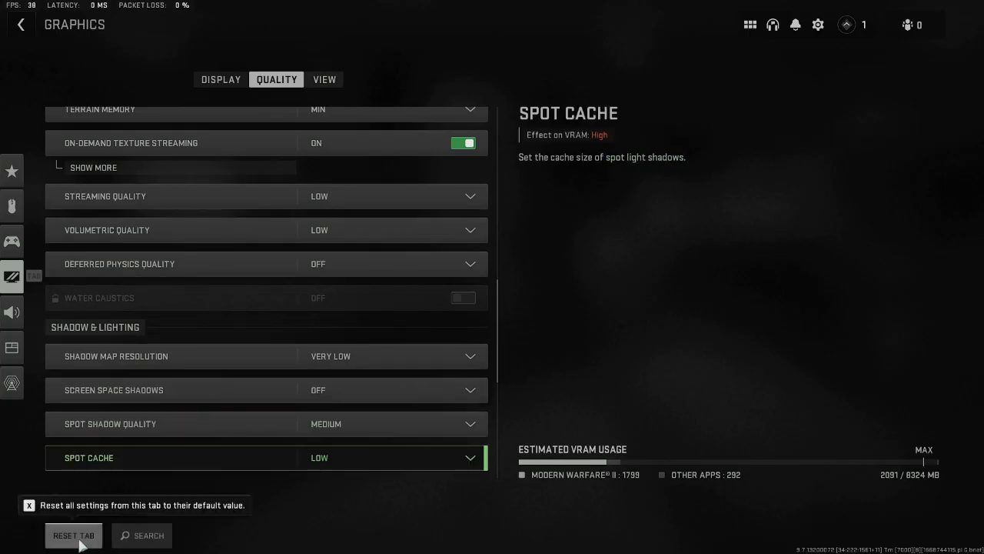
click(73, 535)
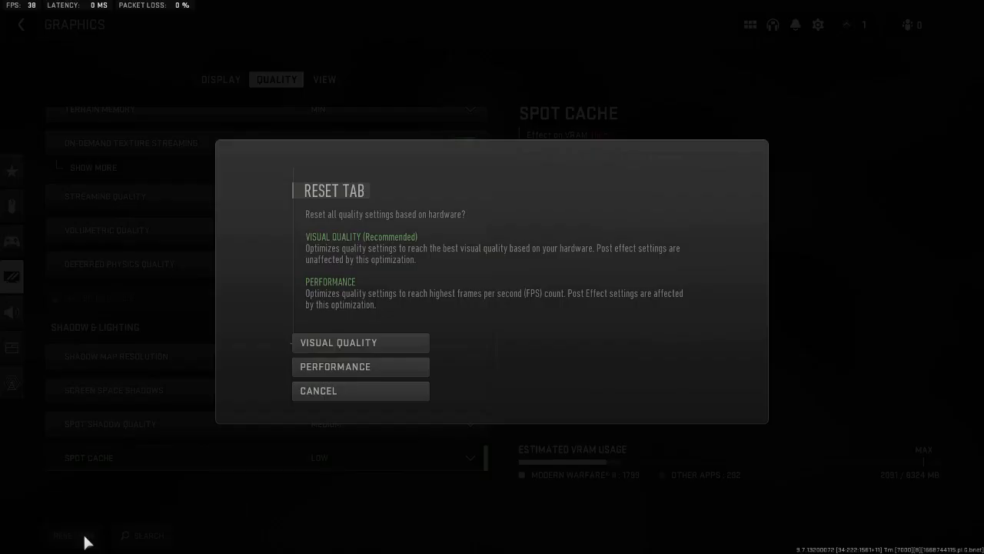
mouse_move(360, 367)
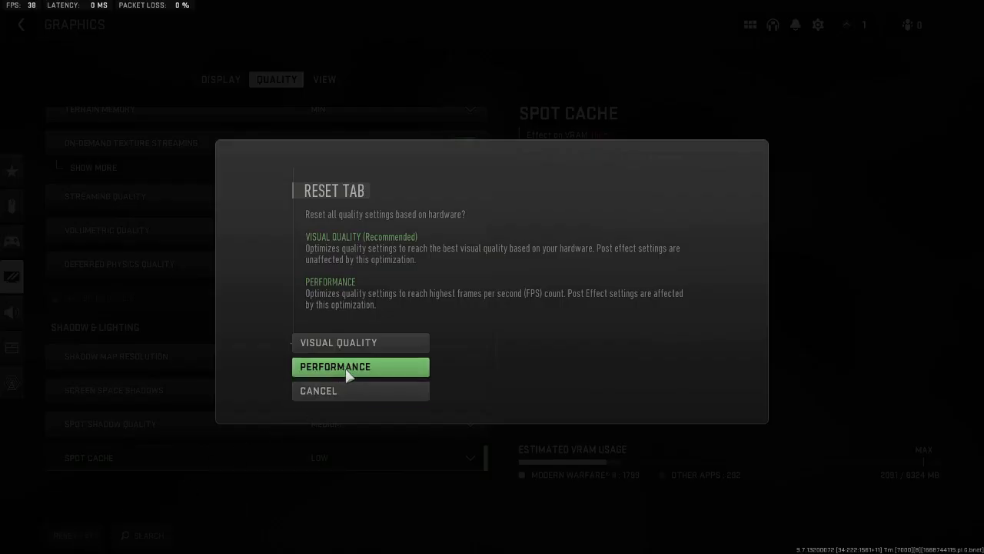
click(359, 366)
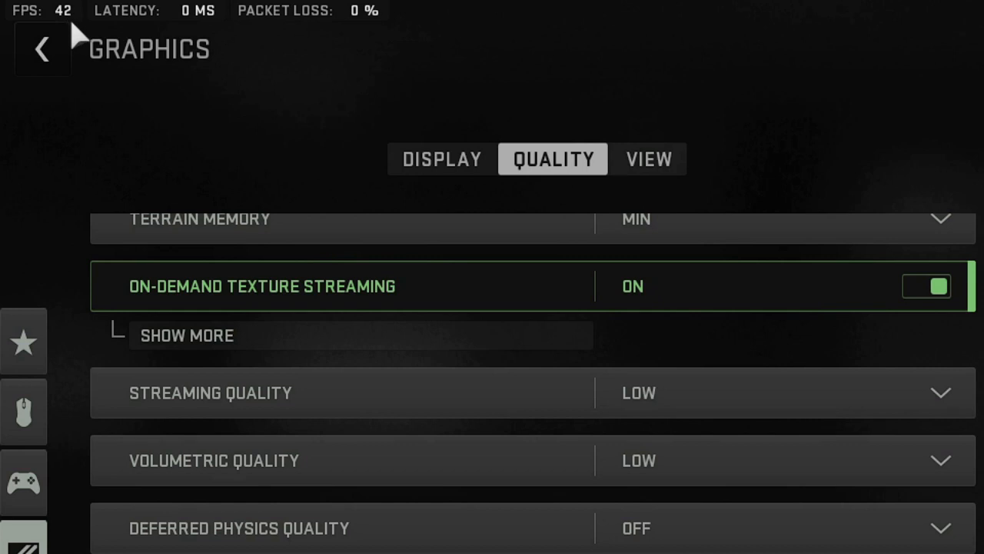
mouse_move(77, 39)
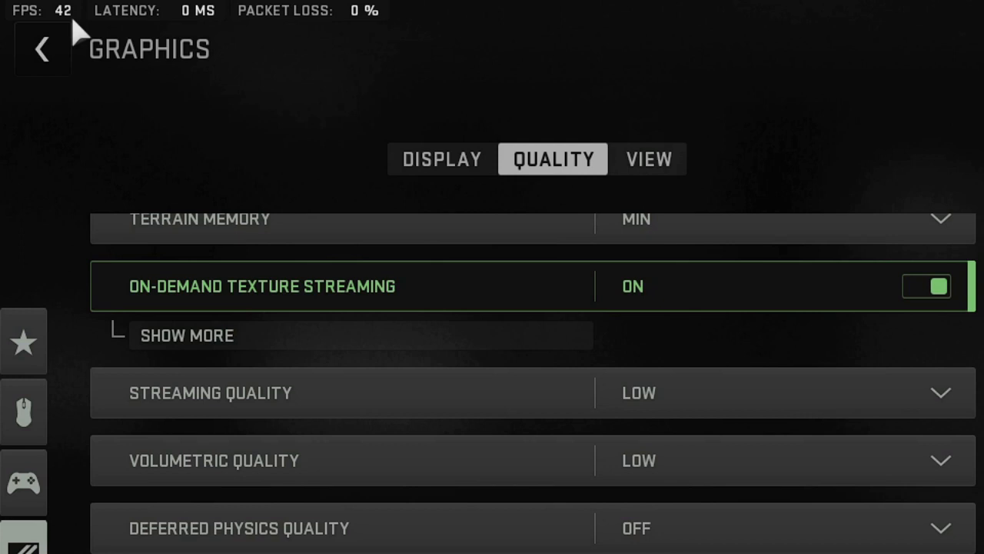
mouse_move(103, 42)
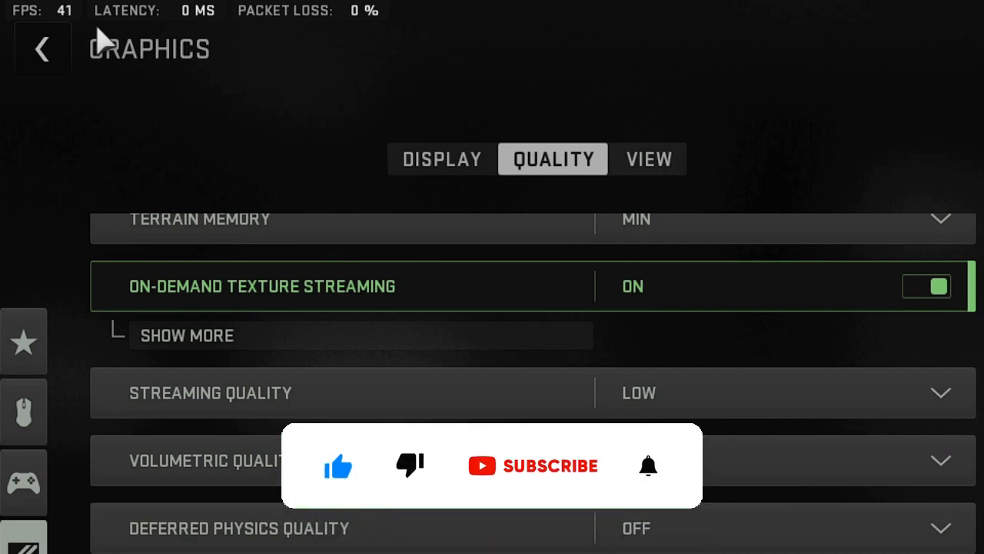
click(648, 466)
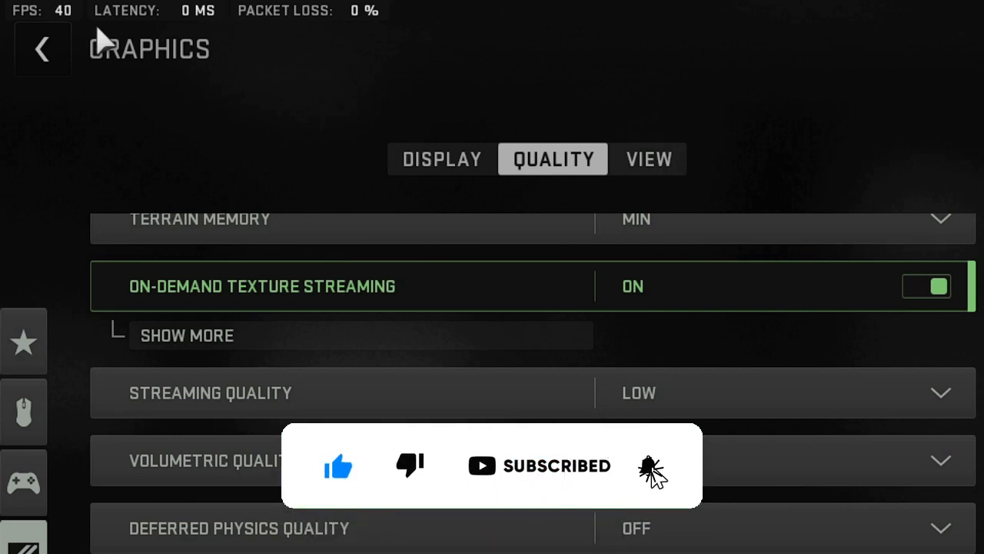